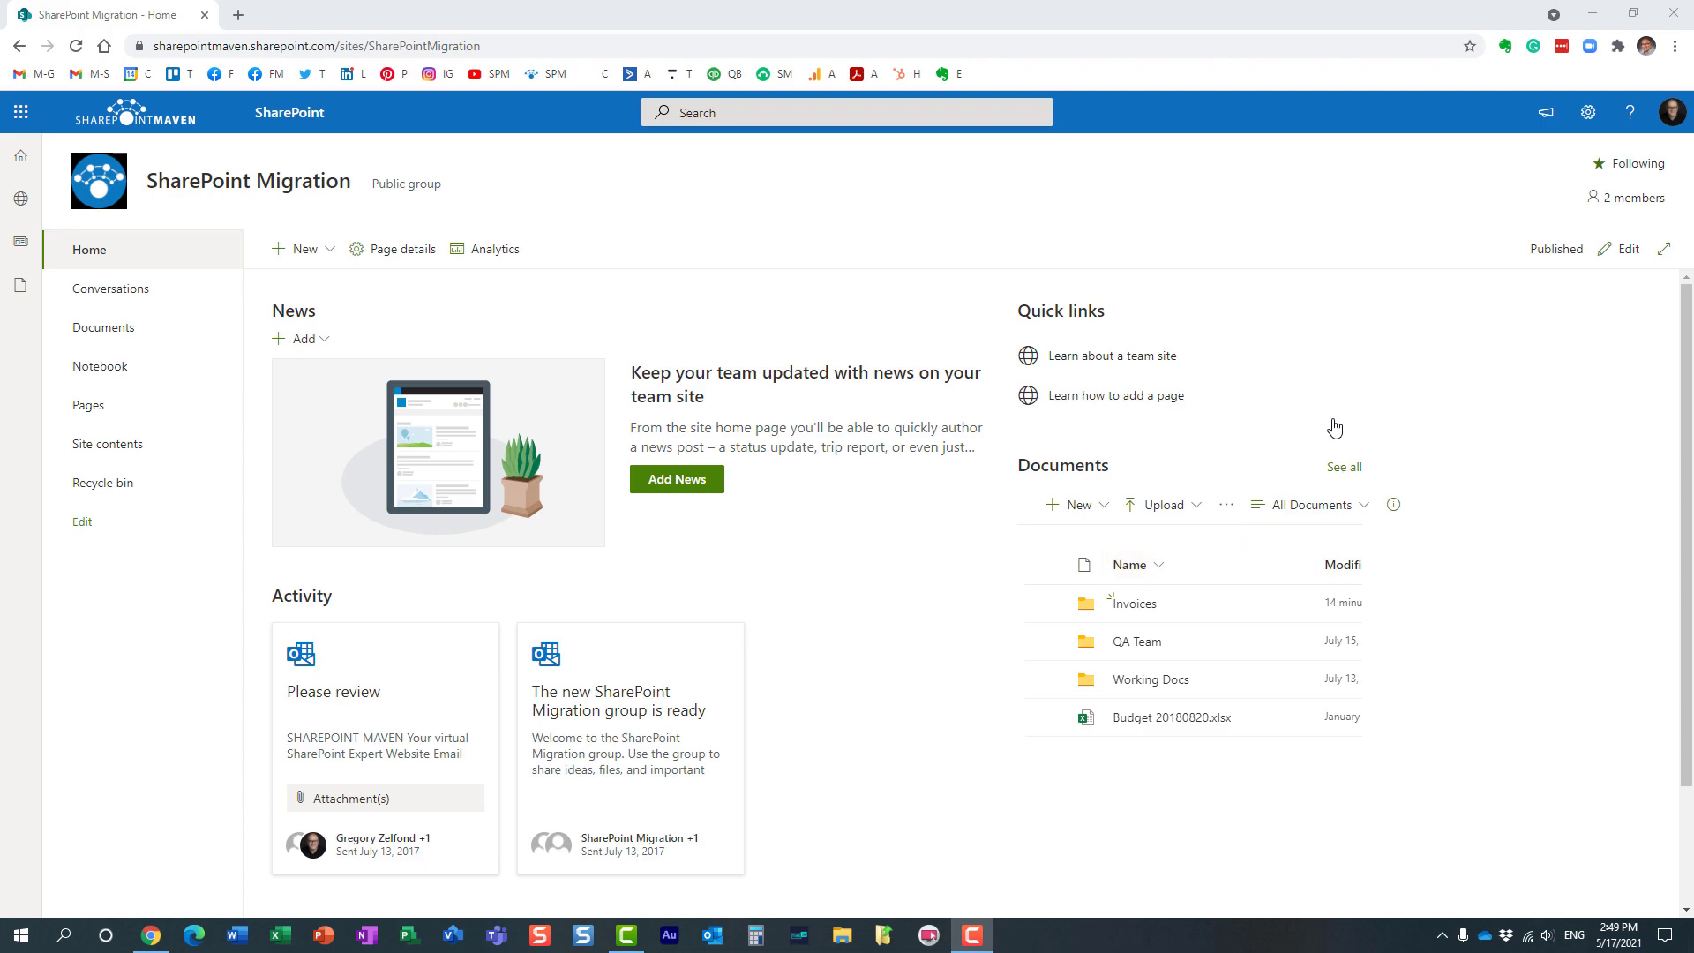
{"action": "mouse_move", "coordinate": [1552, 210]}
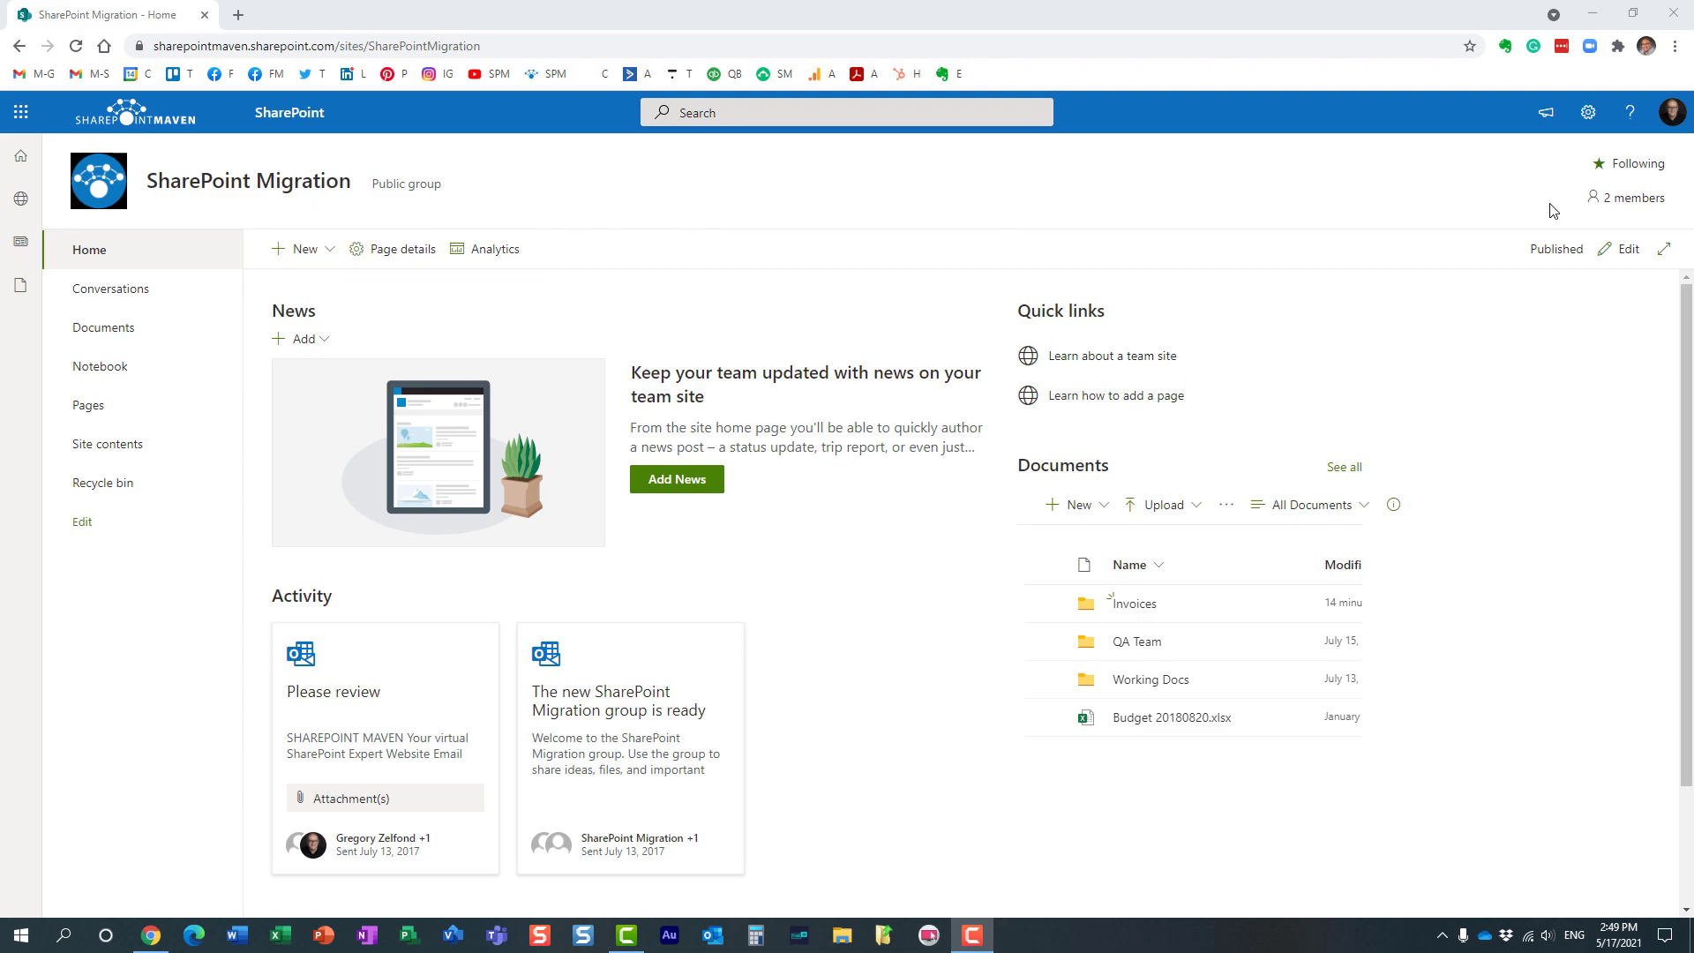
Step: Glance at the group members, then open the full Documents library via 'See all'
{"action": "left_click", "coordinate": [1636, 198]}
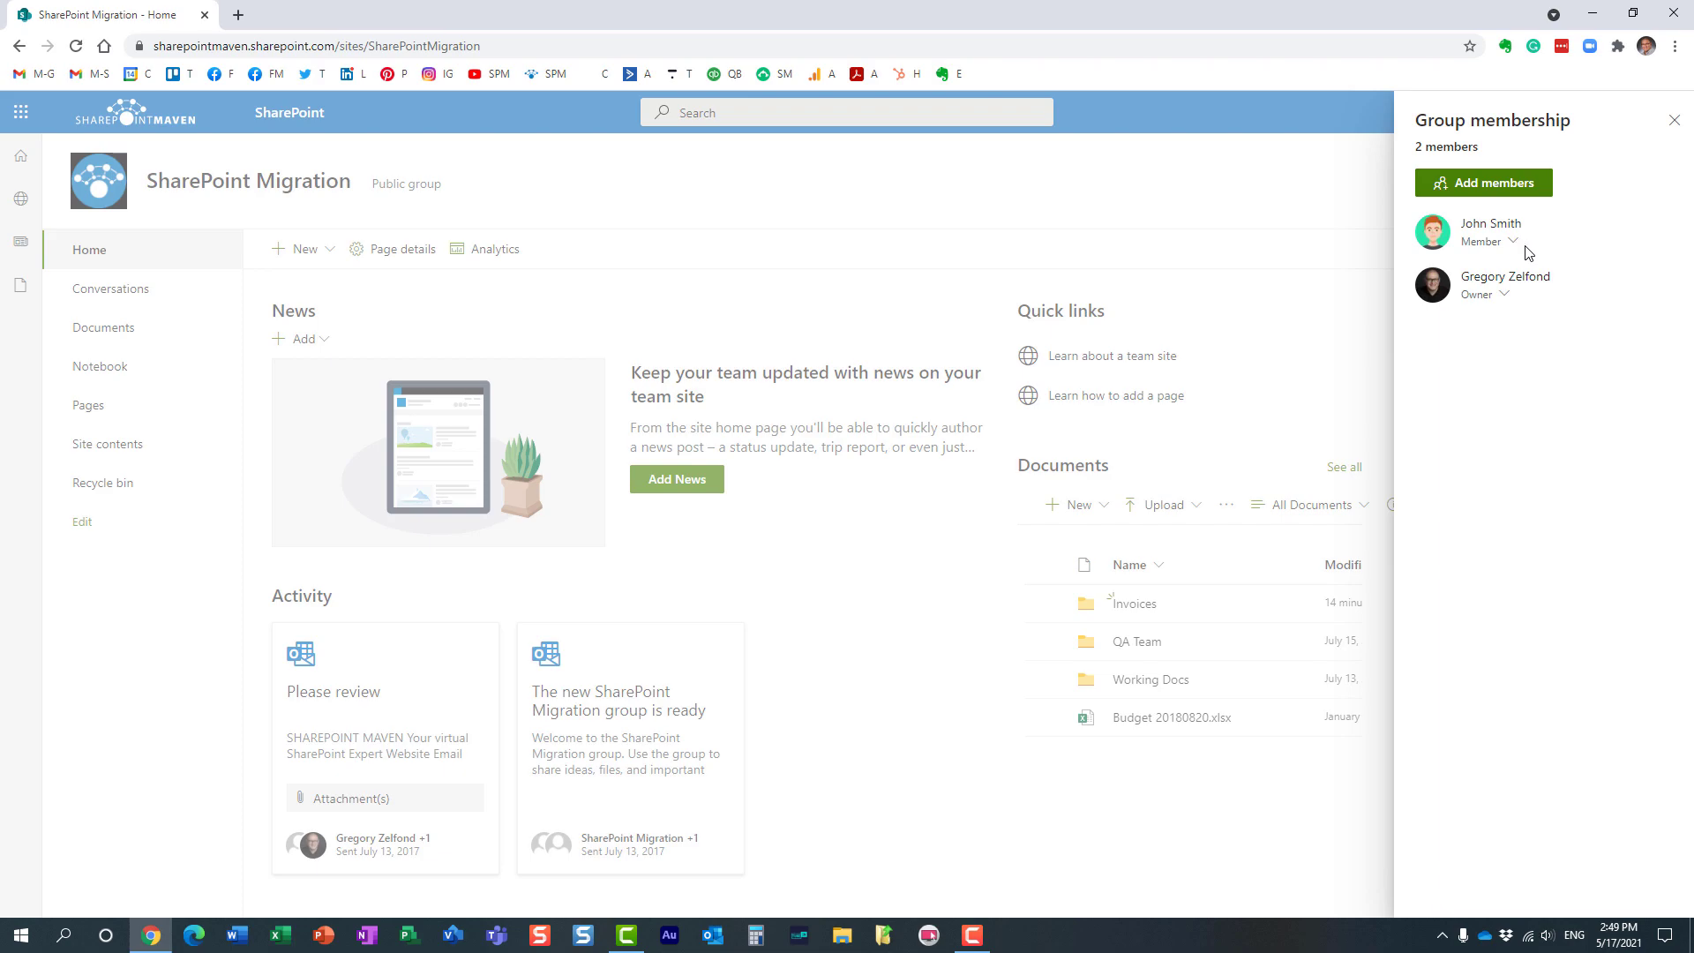
{"action": "mouse_move", "coordinate": [1505, 300]}
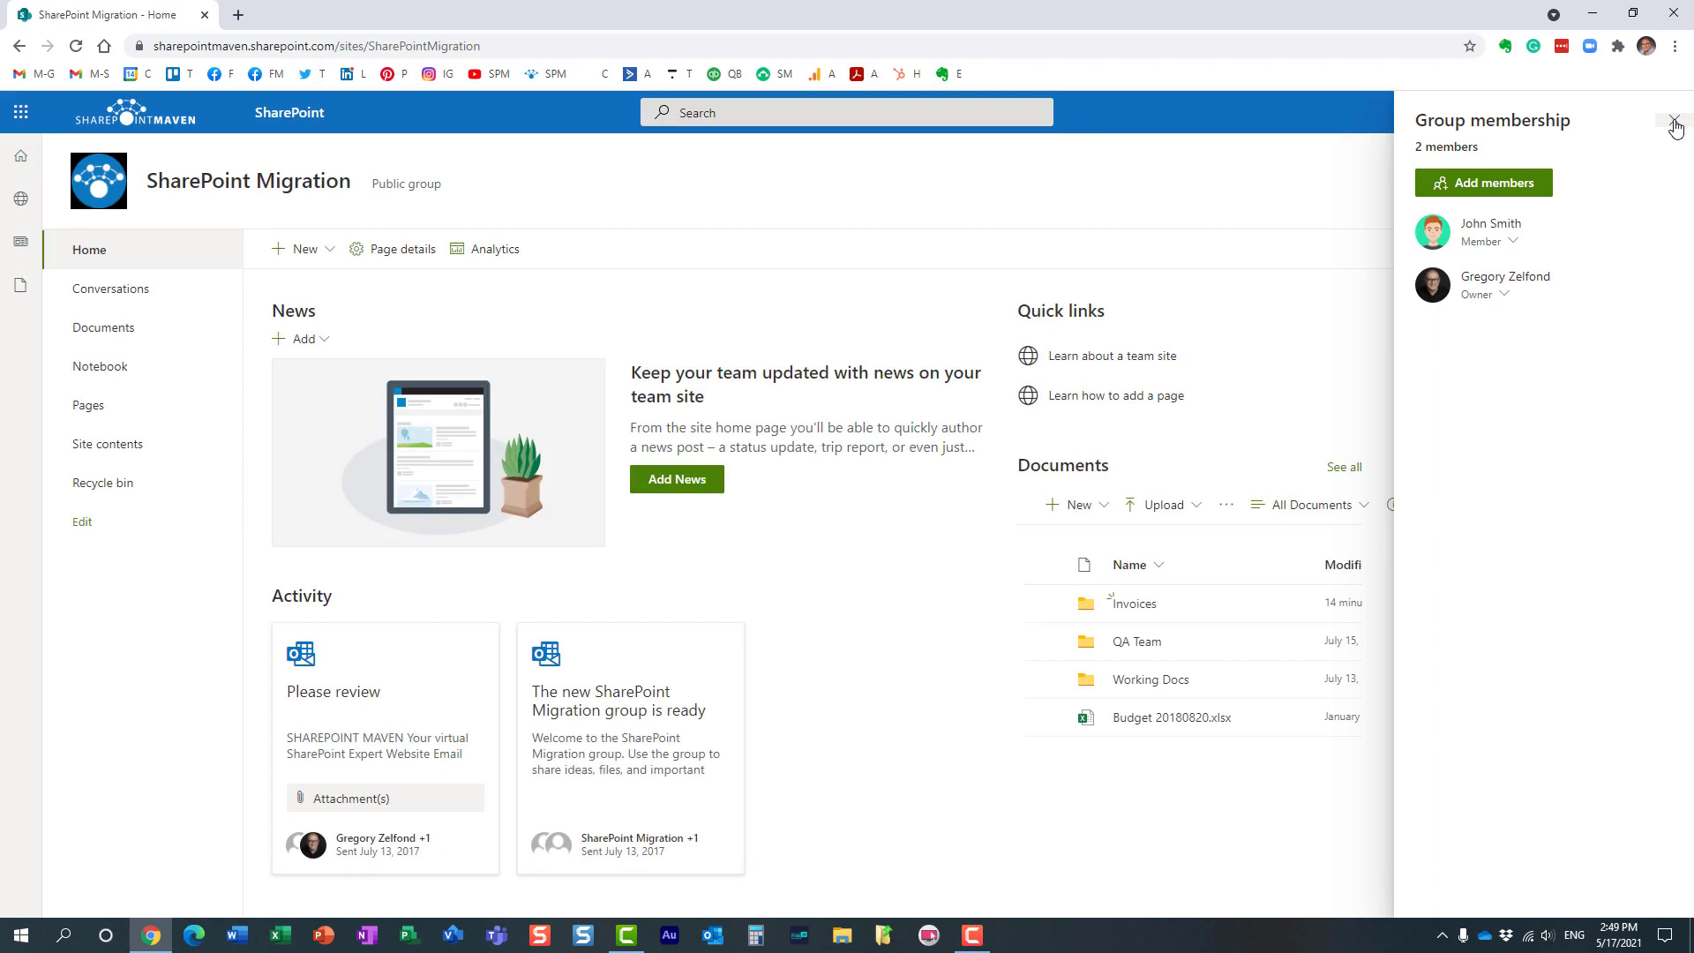
{"action": "left_click", "coordinate": [1673, 126]}
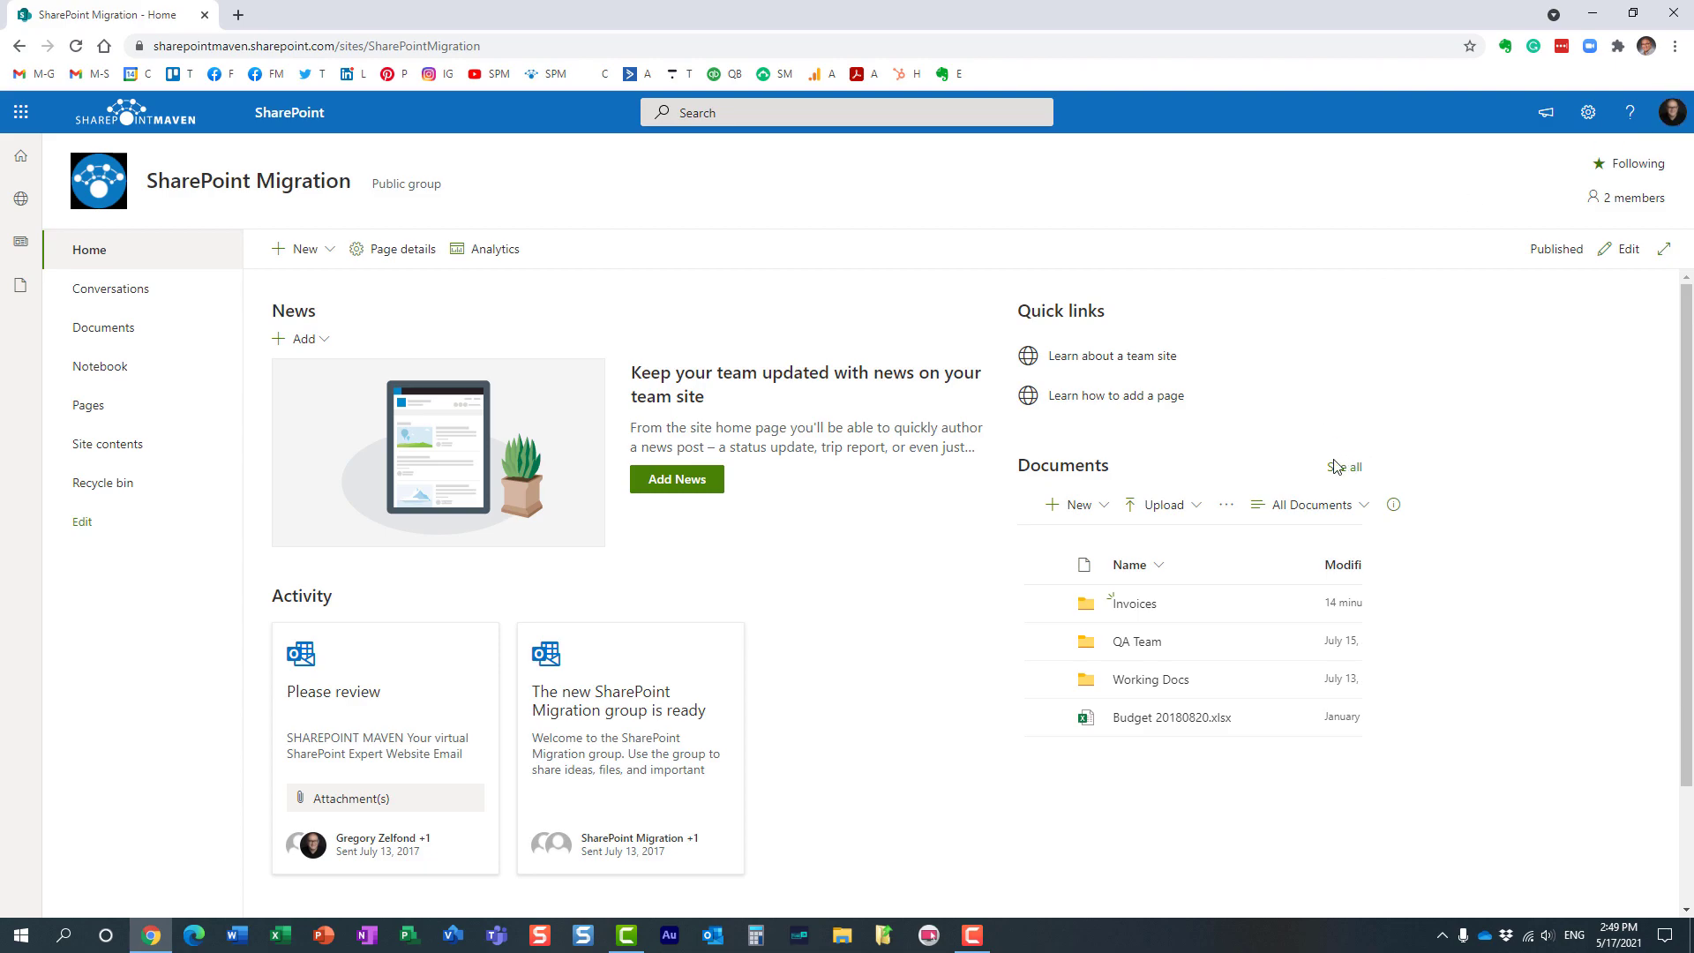
{"action": "left_click", "coordinate": [1352, 467]}
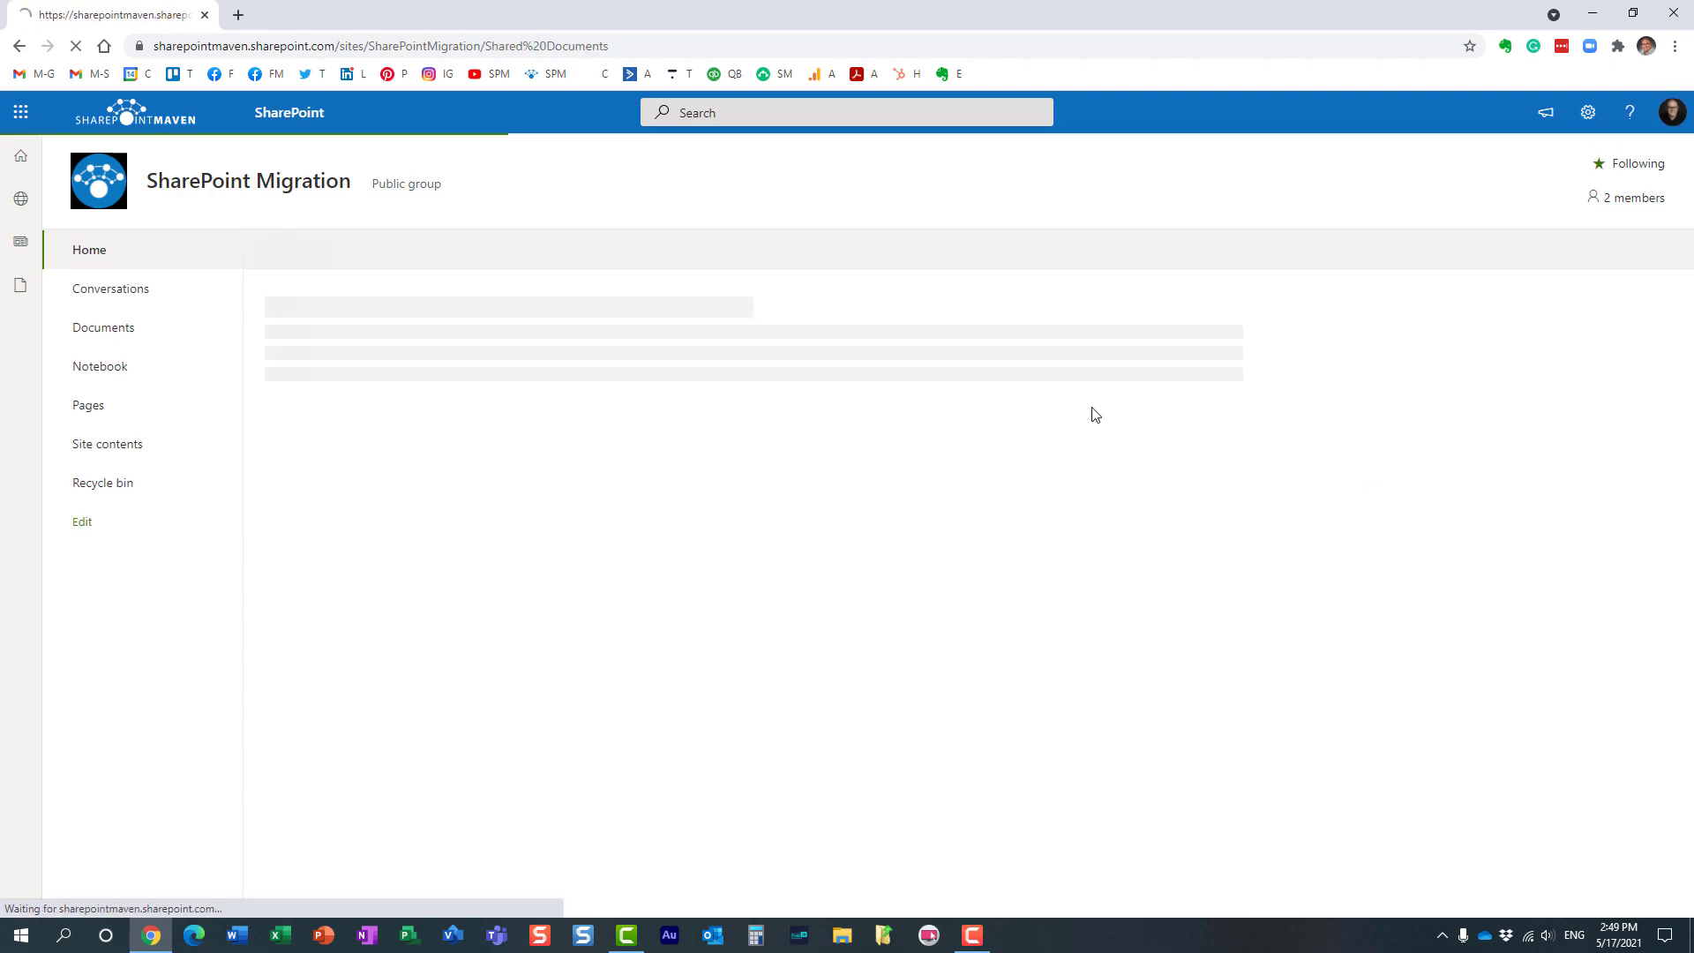
{"action": "left_click", "coordinate": [102, 327]}
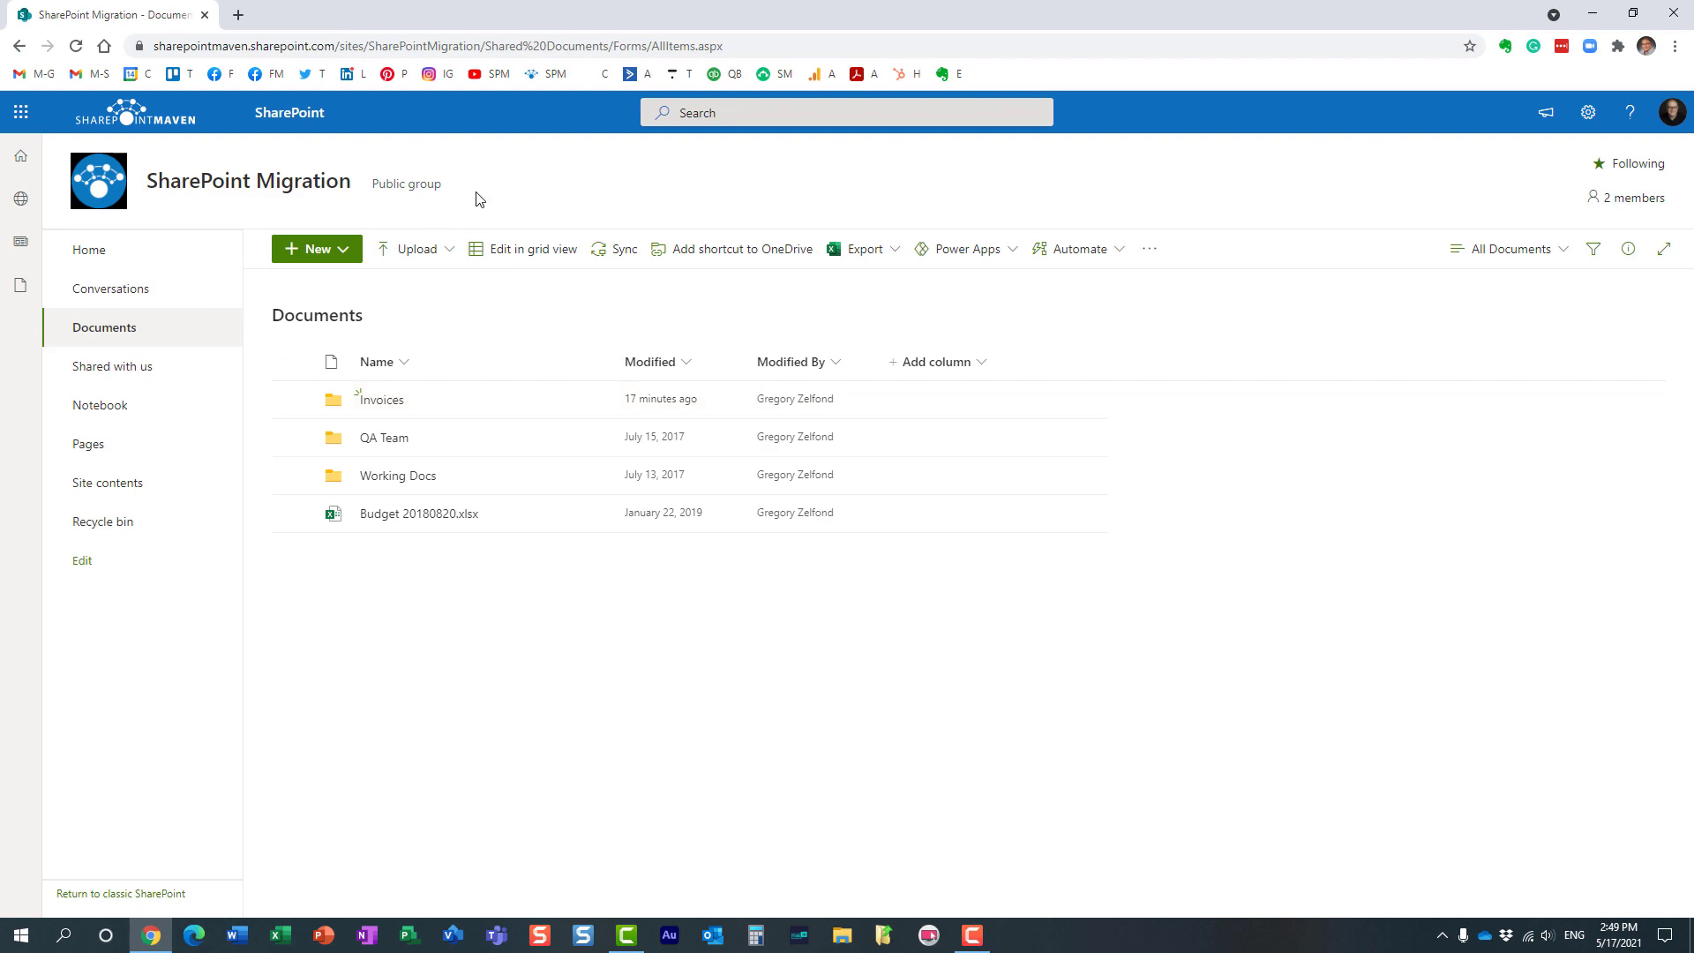
{"action": "mouse_move", "coordinate": [401, 201]}
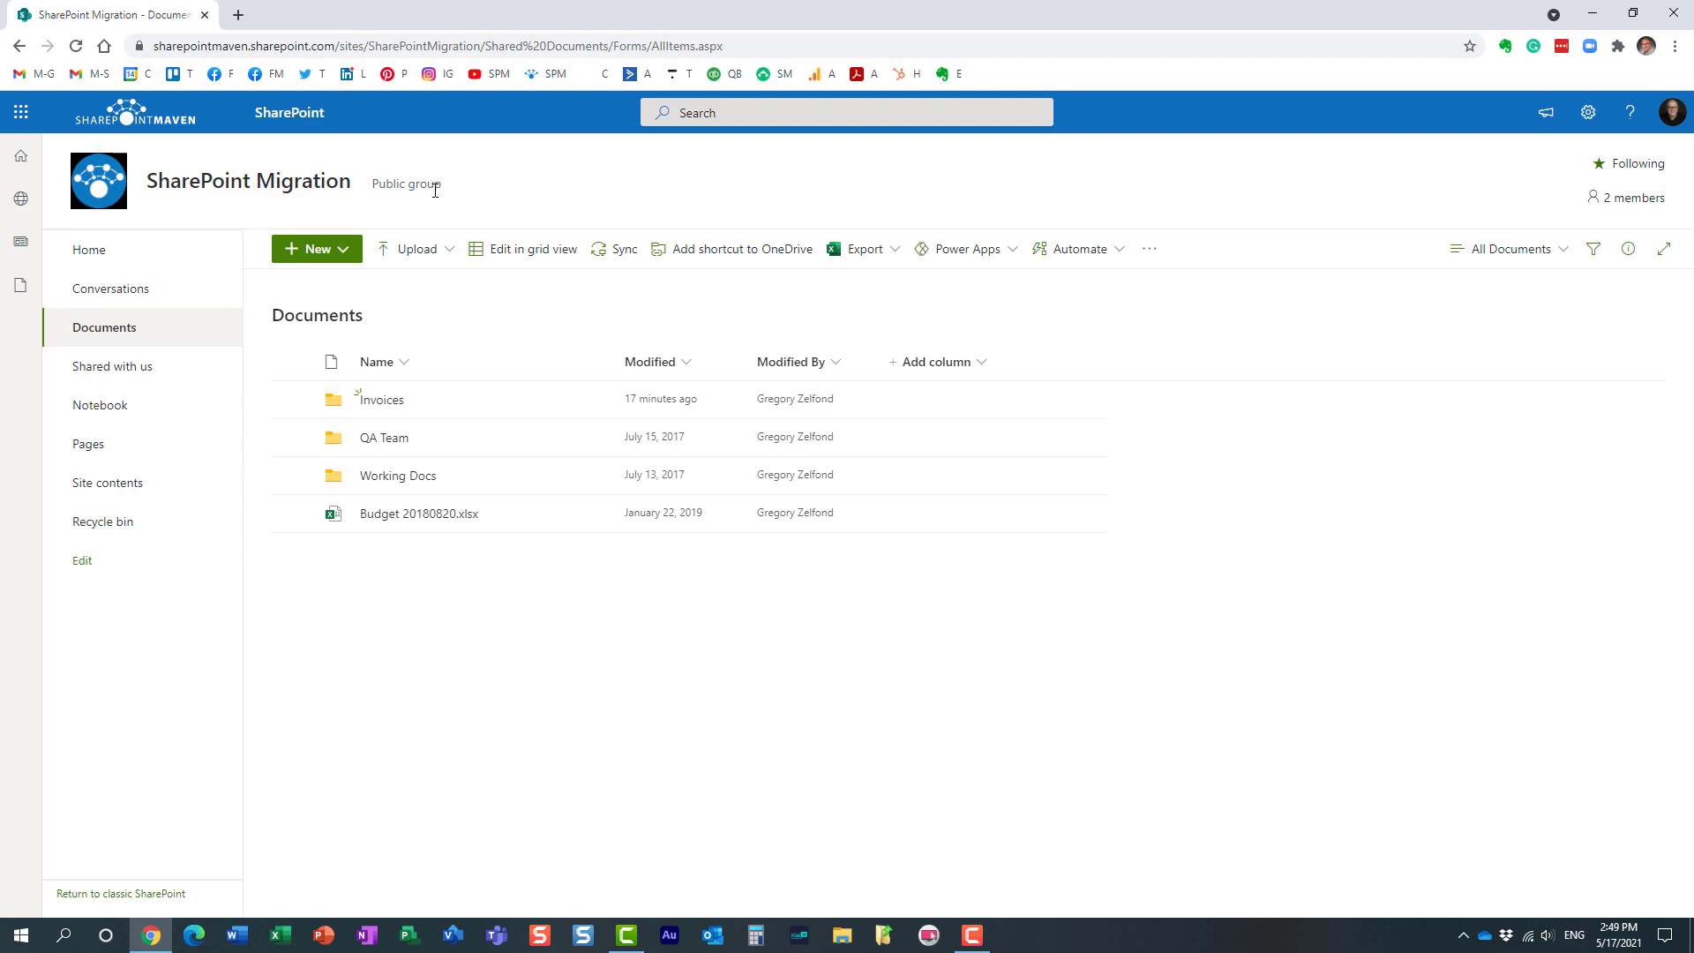
{"action": "mouse_move", "coordinate": [417, 187]}
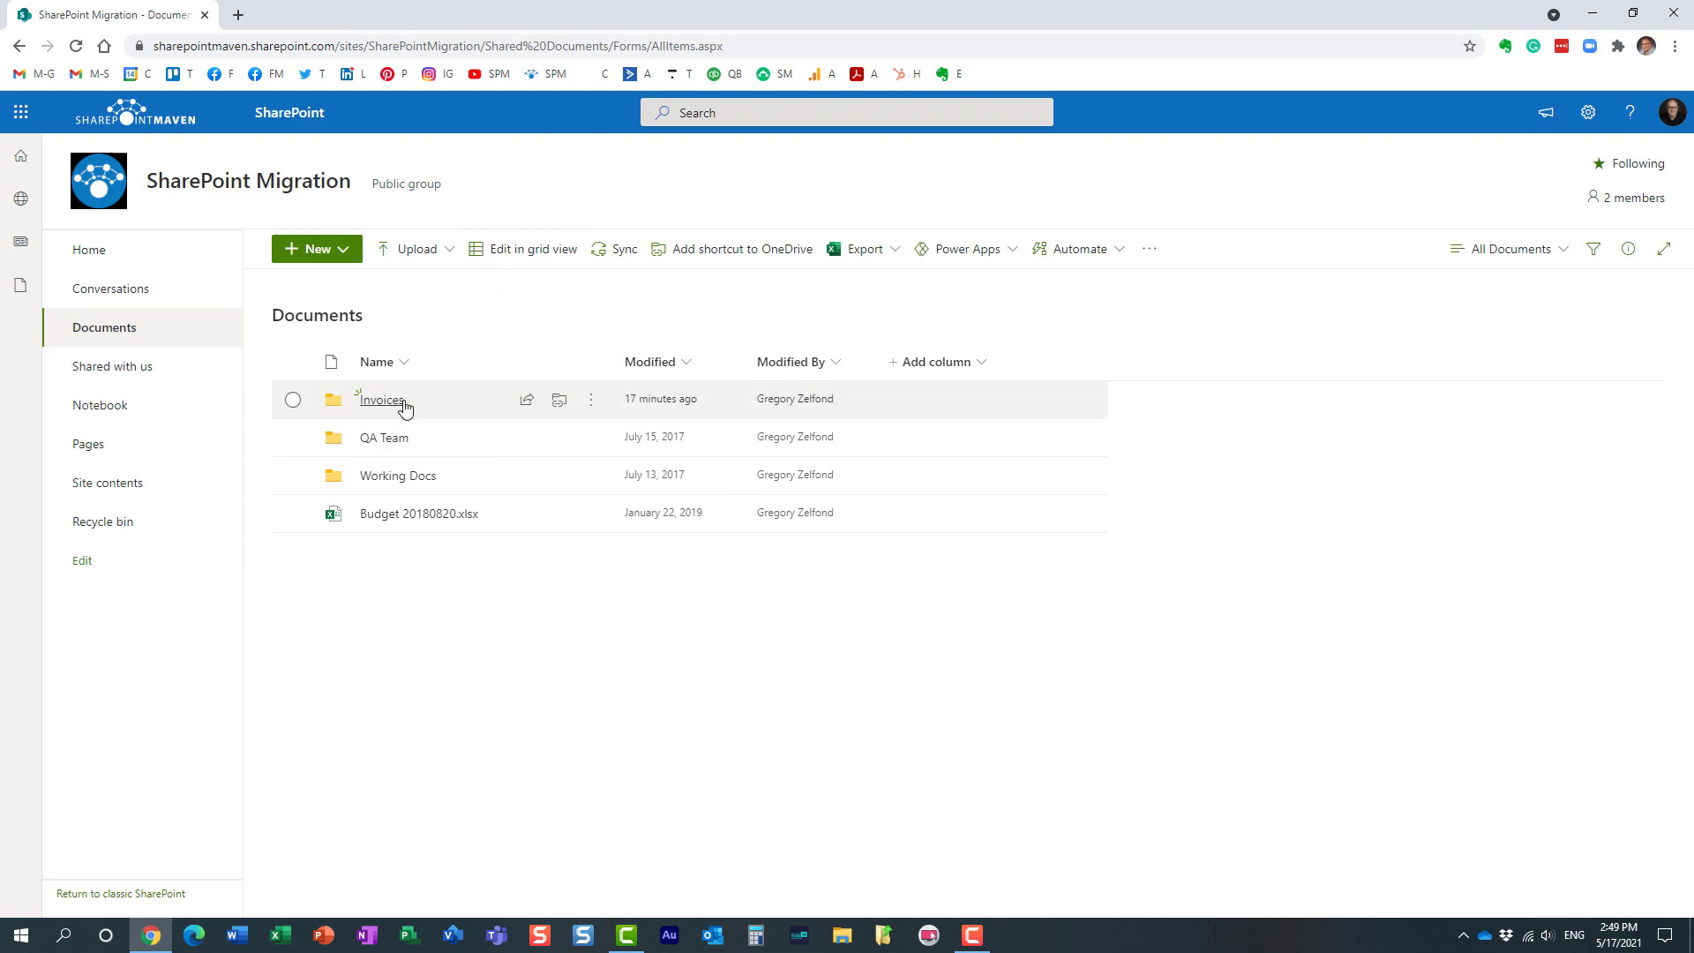
{"action": "mouse_move", "coordinate": [392, 407]}
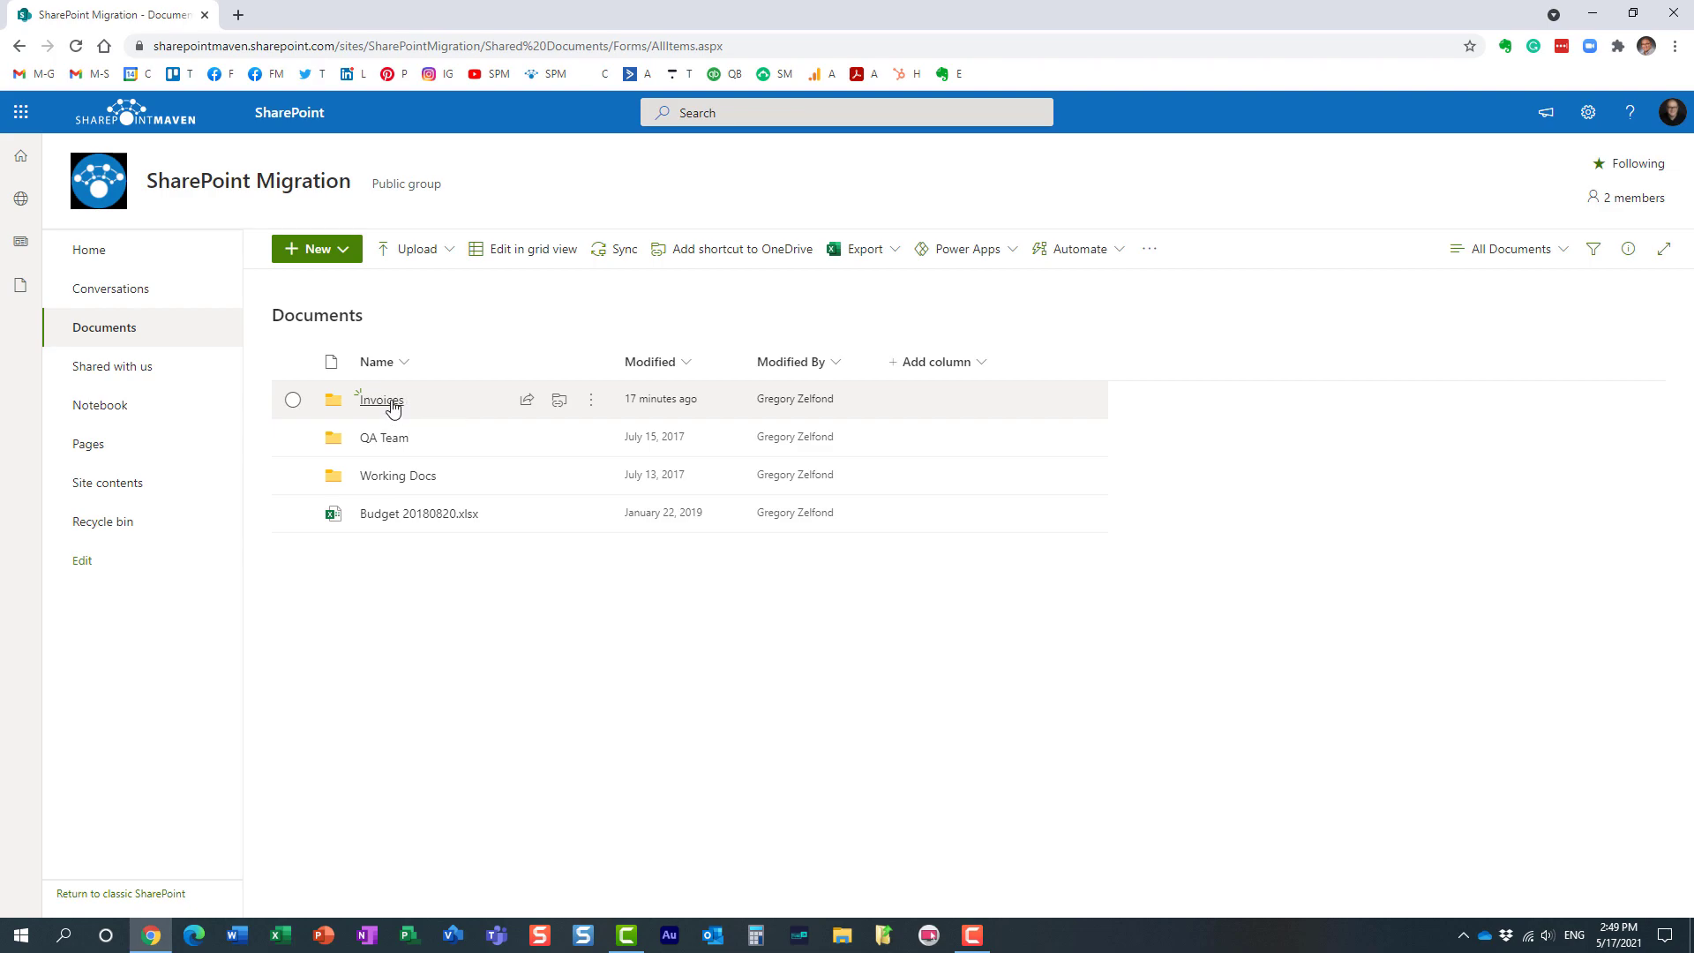
{"action": "left_click", "coordinate": [590, 399]}
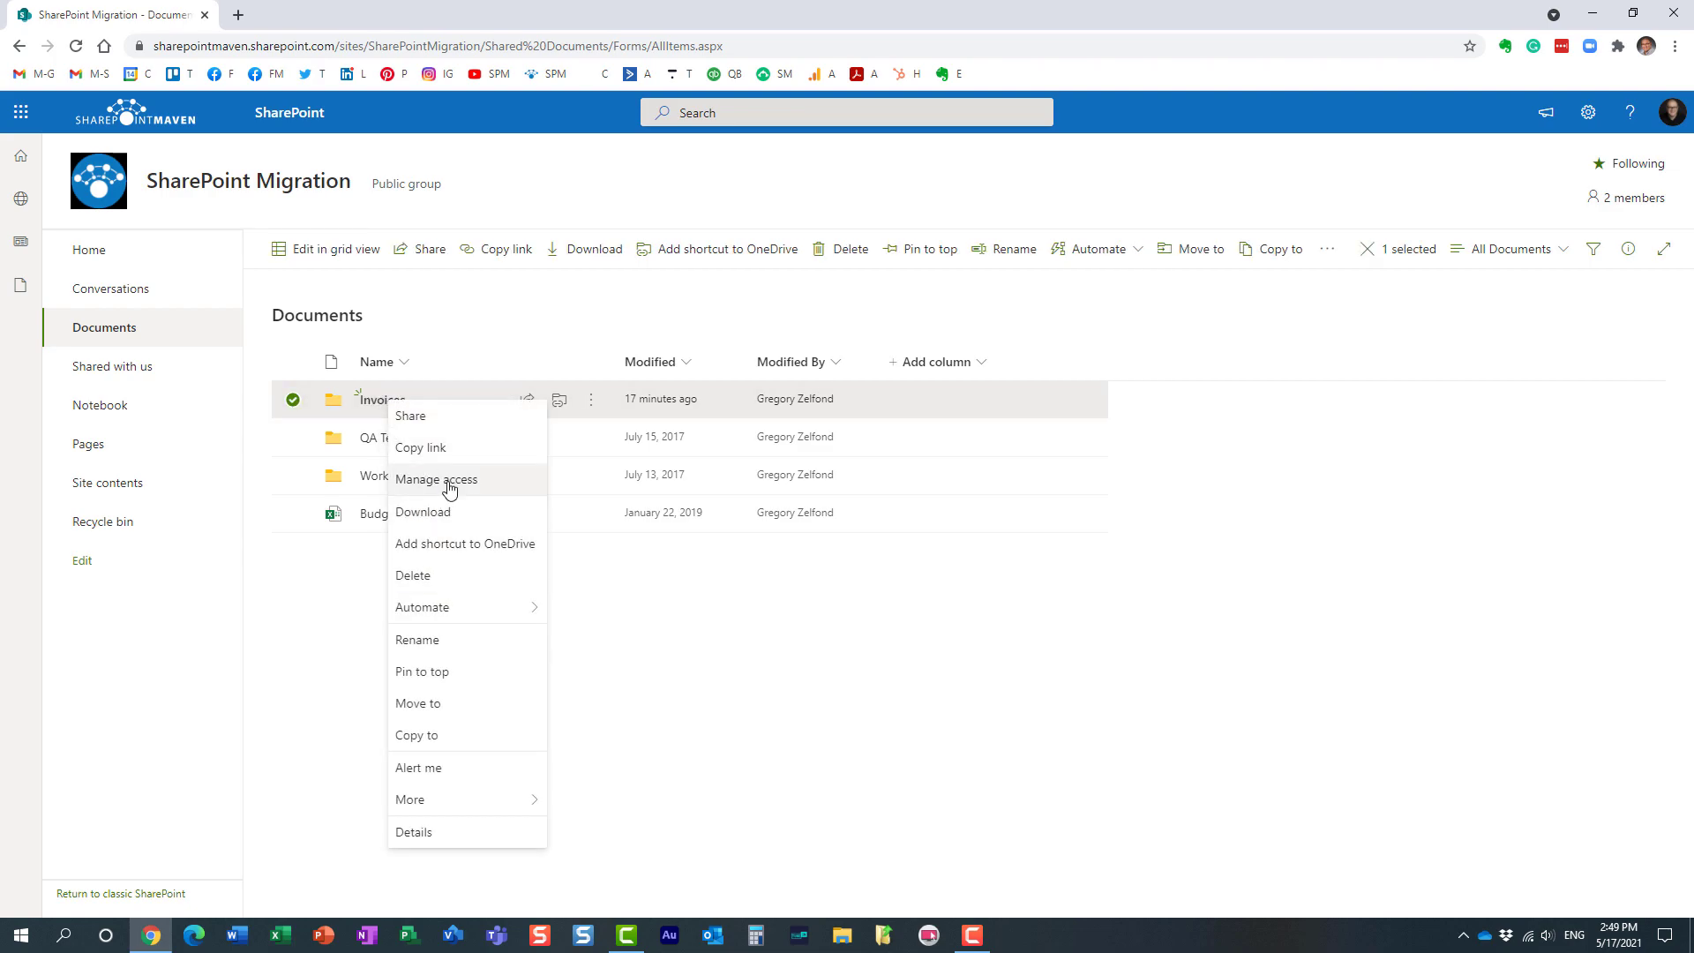
{"action": "left_click", "coordinate": [435, 479]}
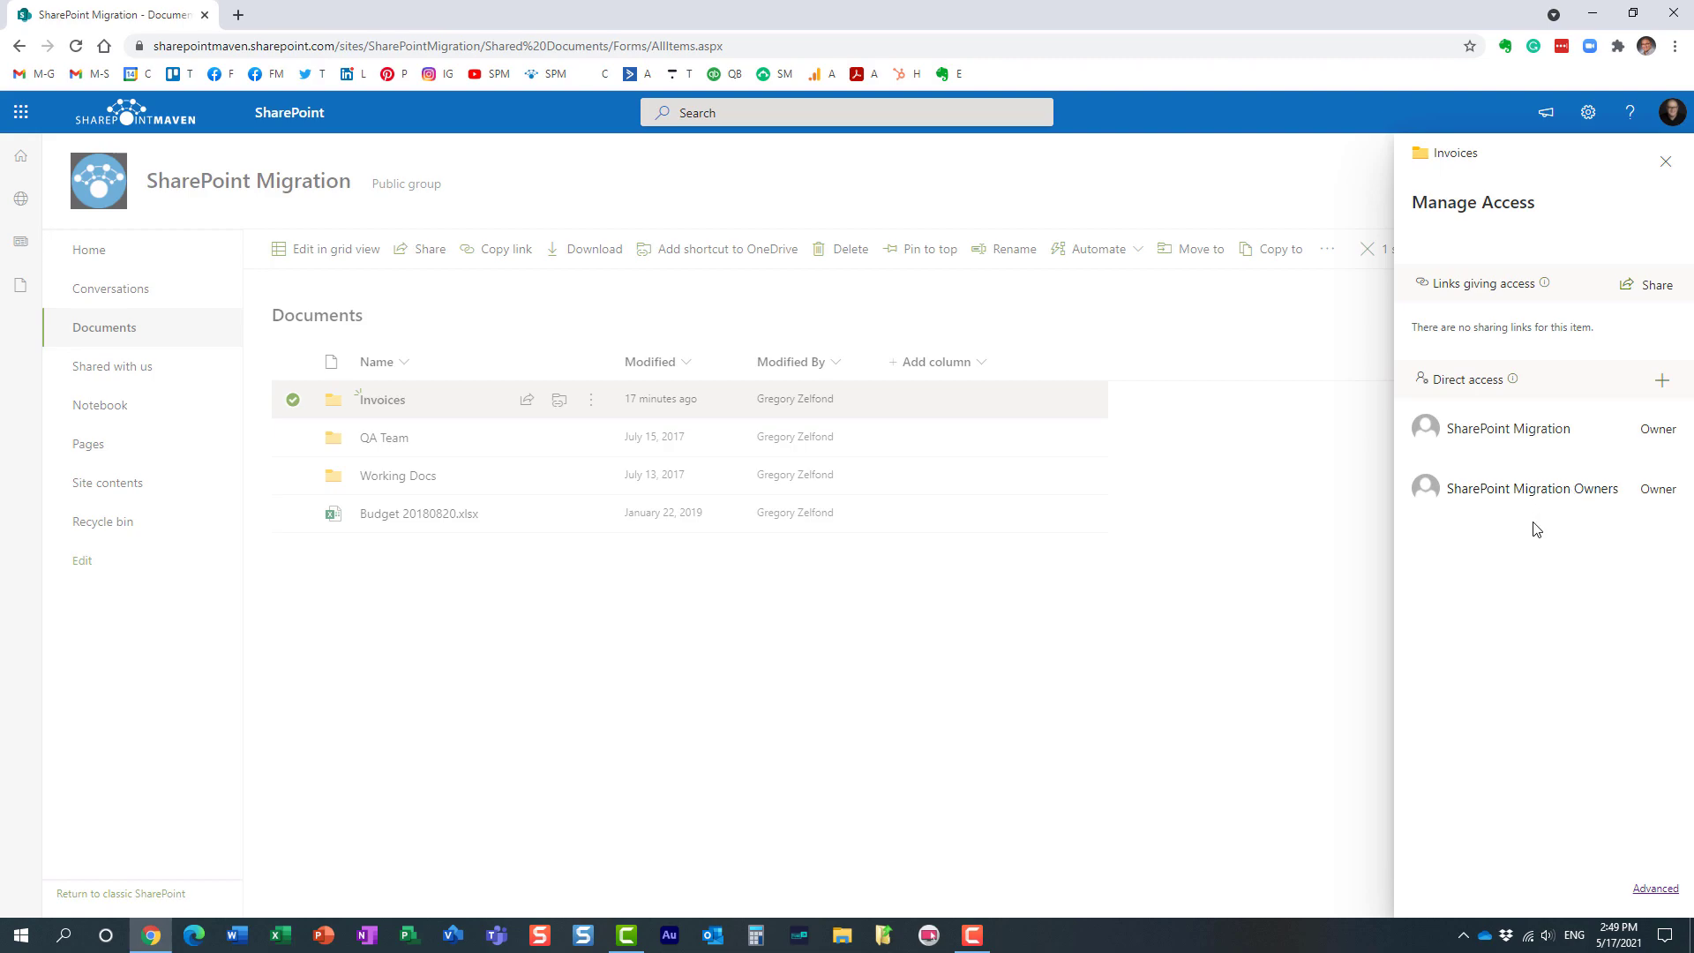
{"action": "mouse_move", "coordinate": [1516, 536]}
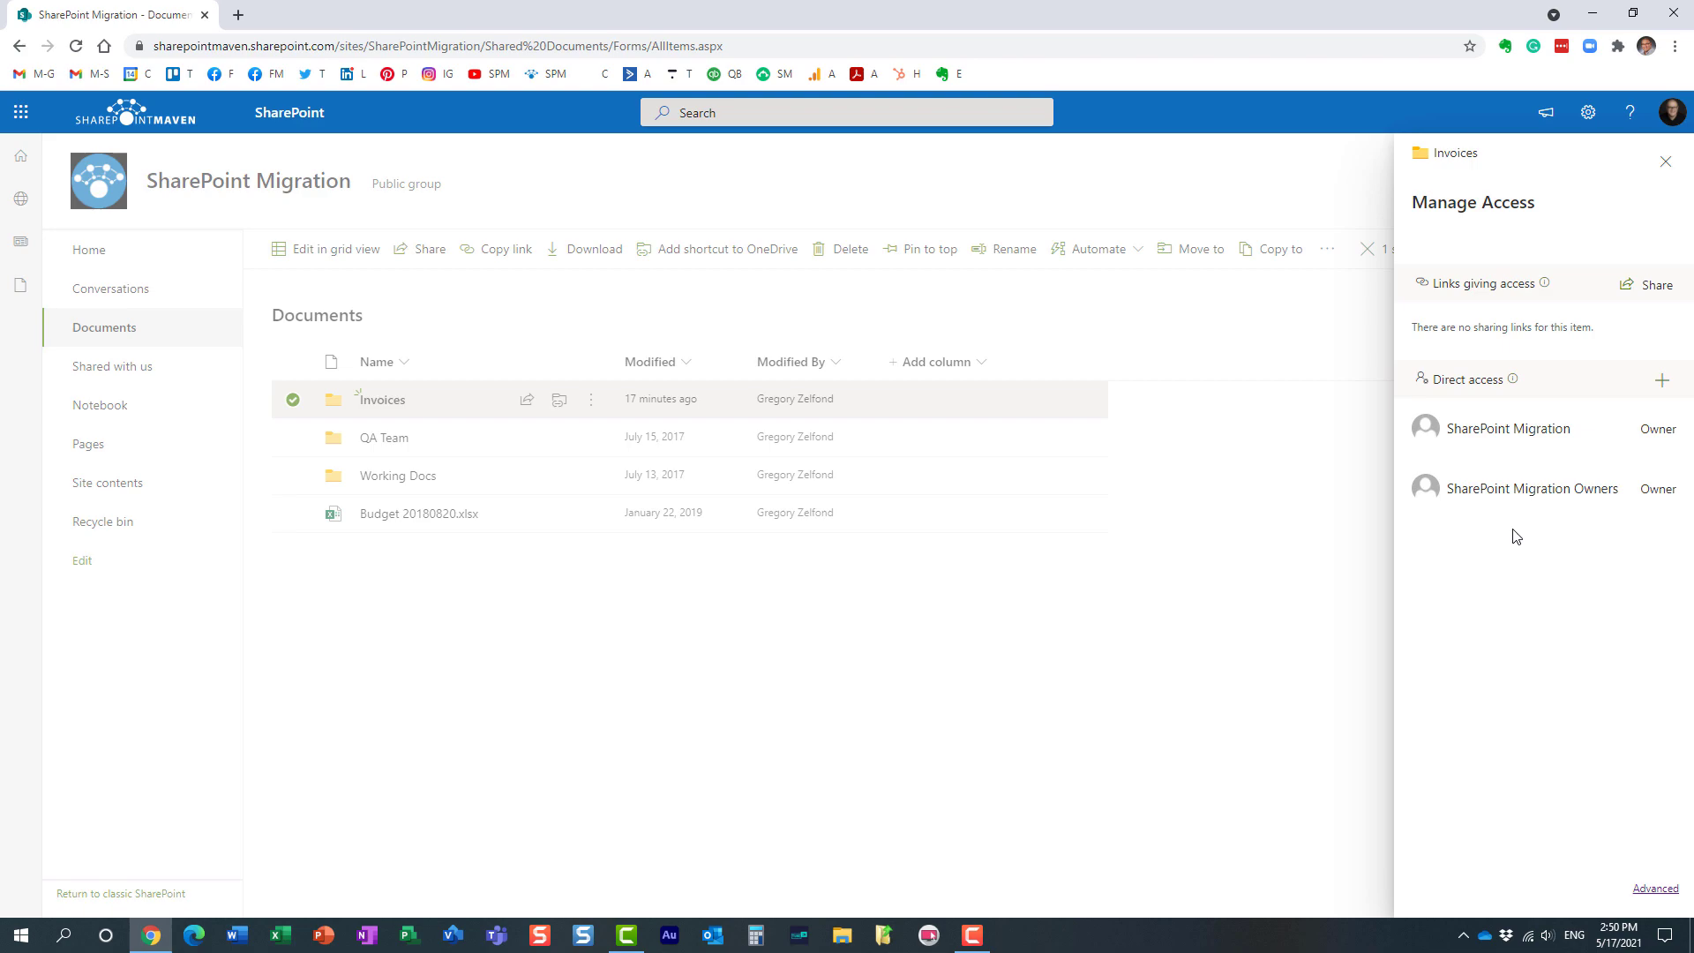
{"action": "mouse_move", "coordinate": [440, 414]}
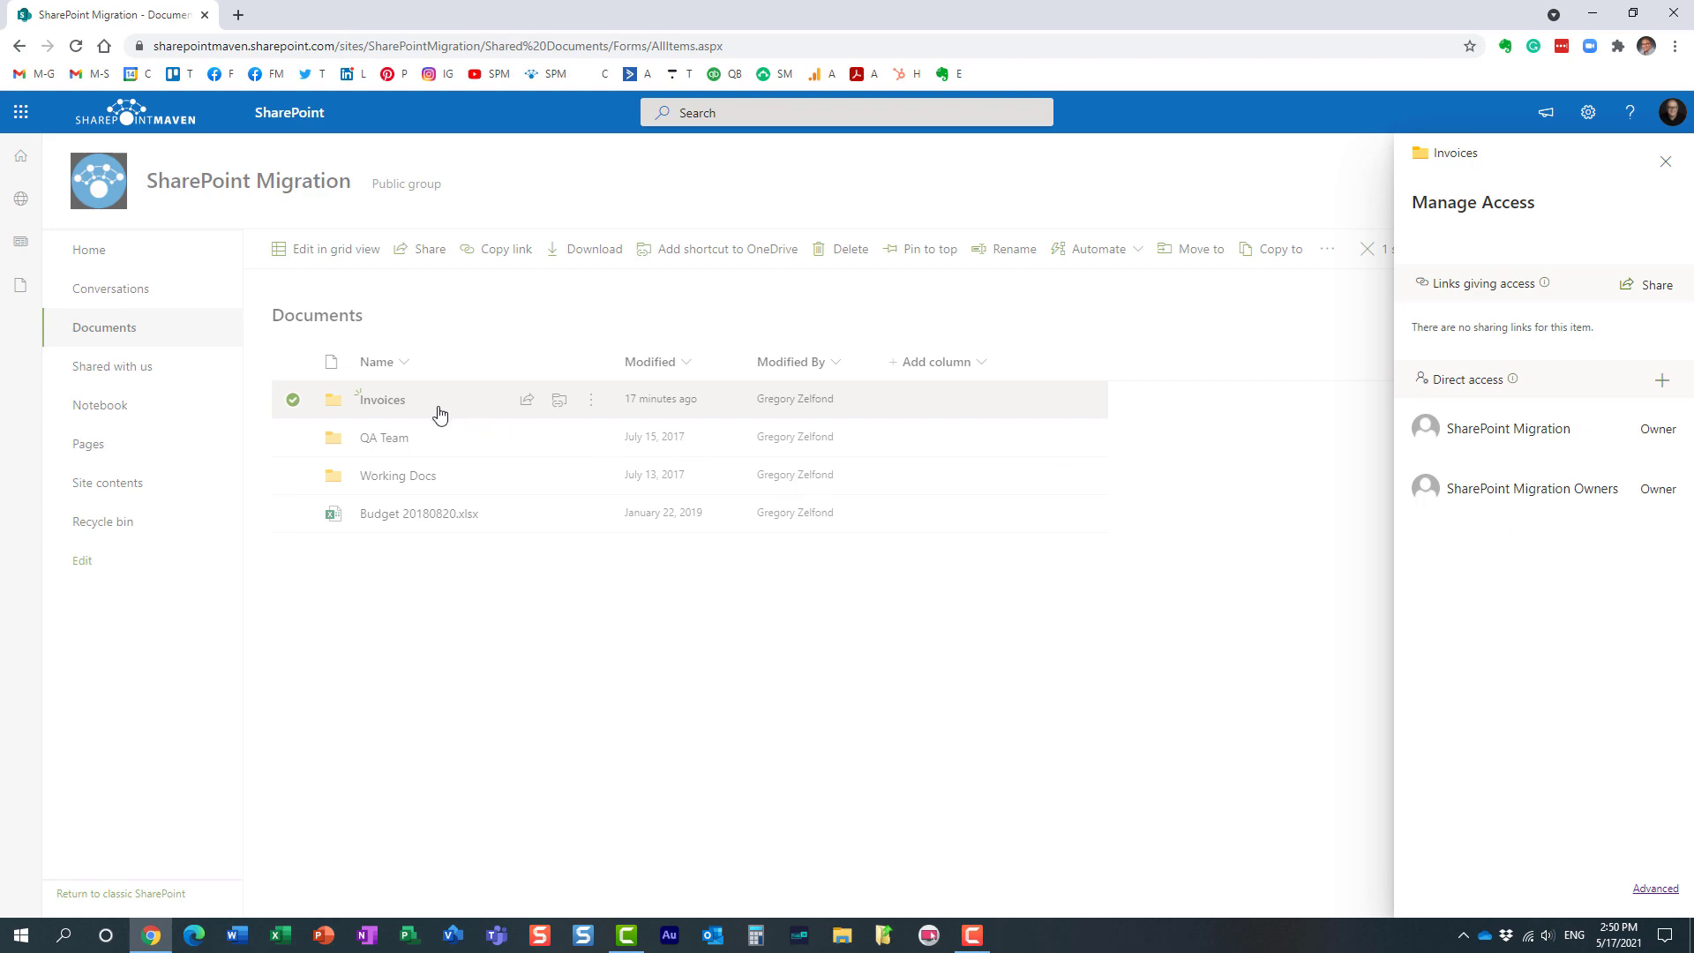
{"action": "mouse_move", "coordinate": [1506, 528]}
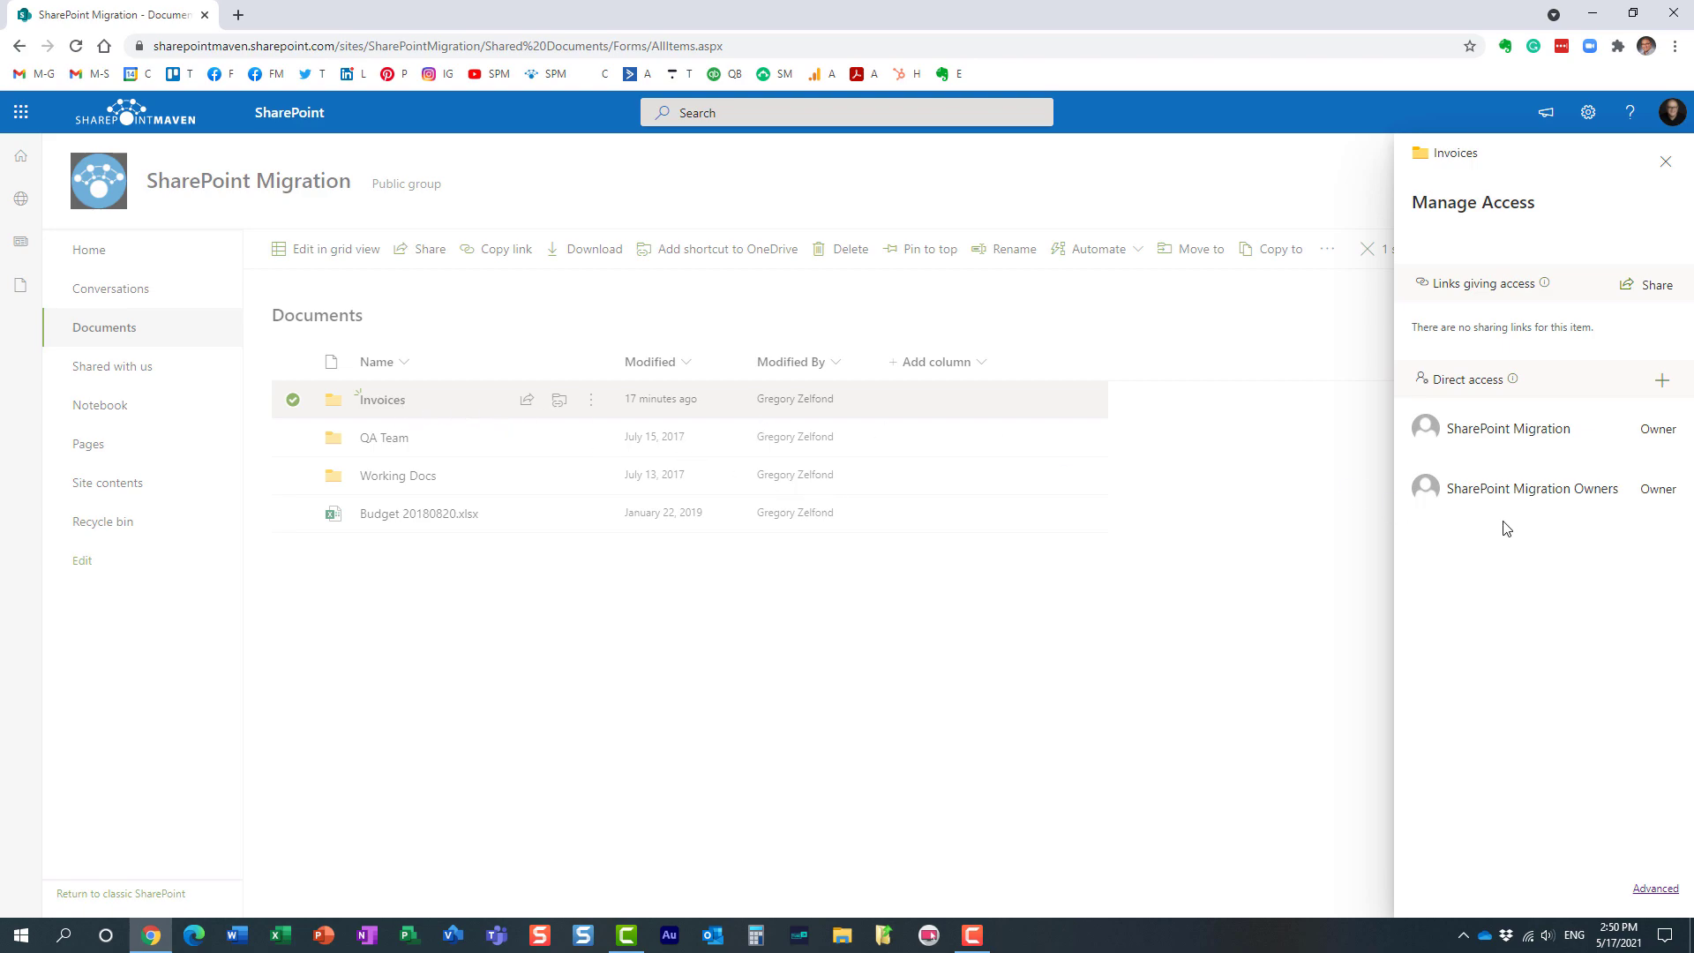
{"action": "mouse_move", "coordinate": [1552, 481]}
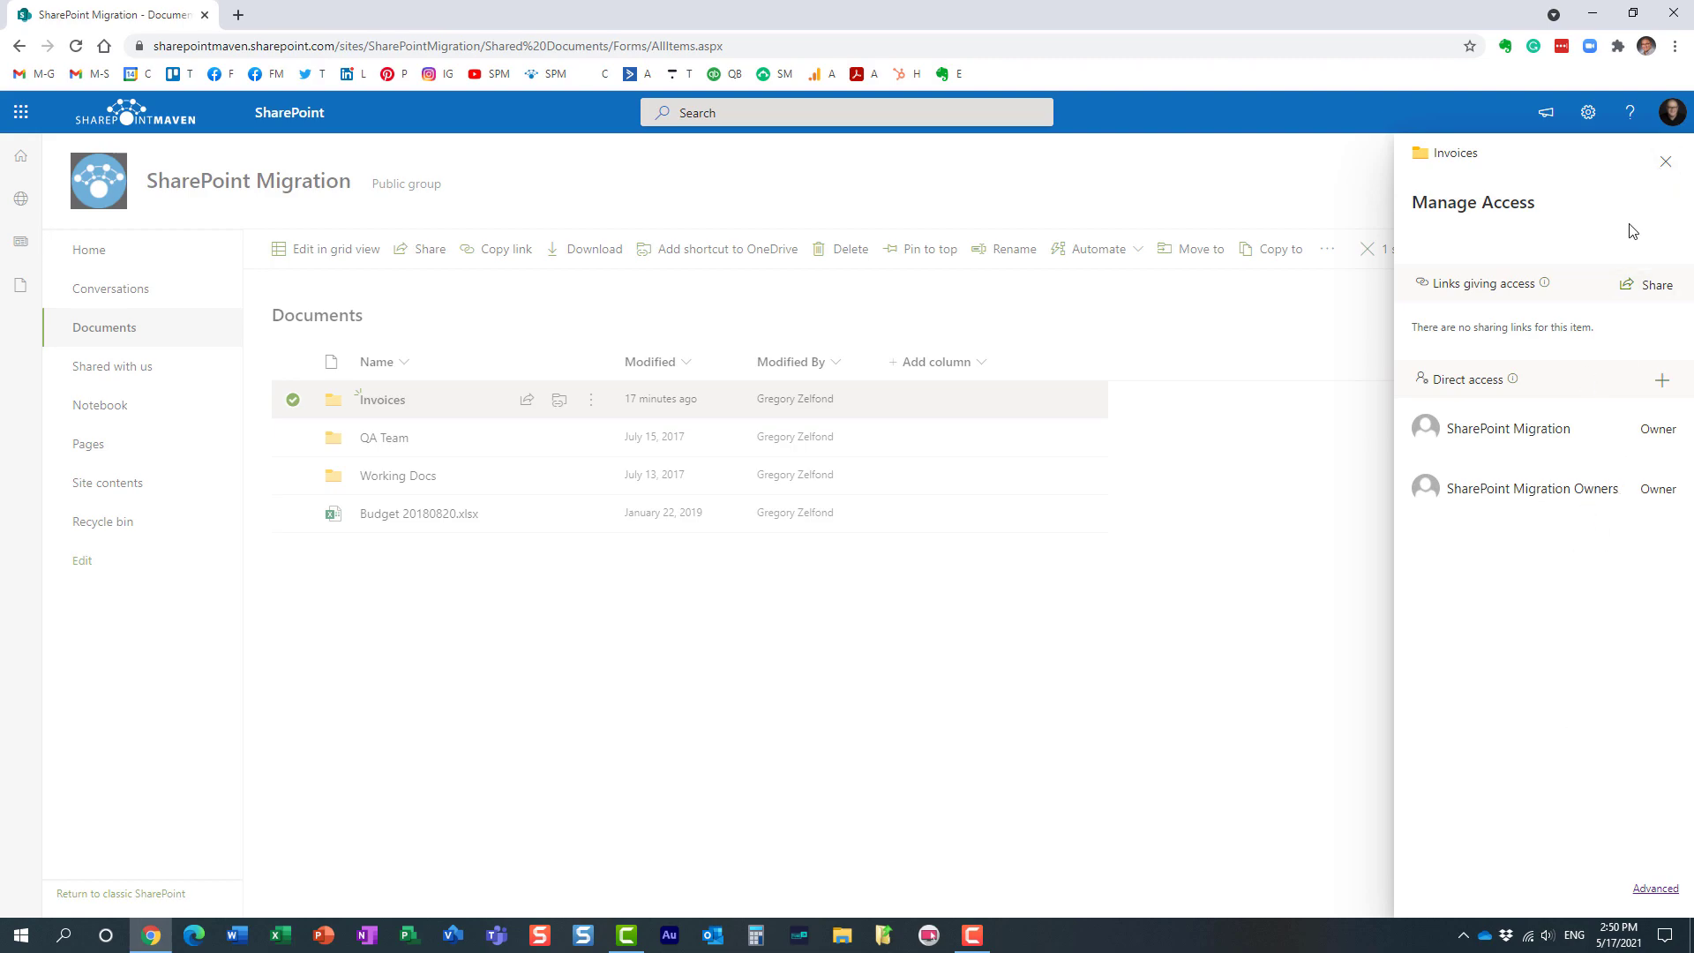
{"action": "left_click", "coordinate": [1665, 162]}
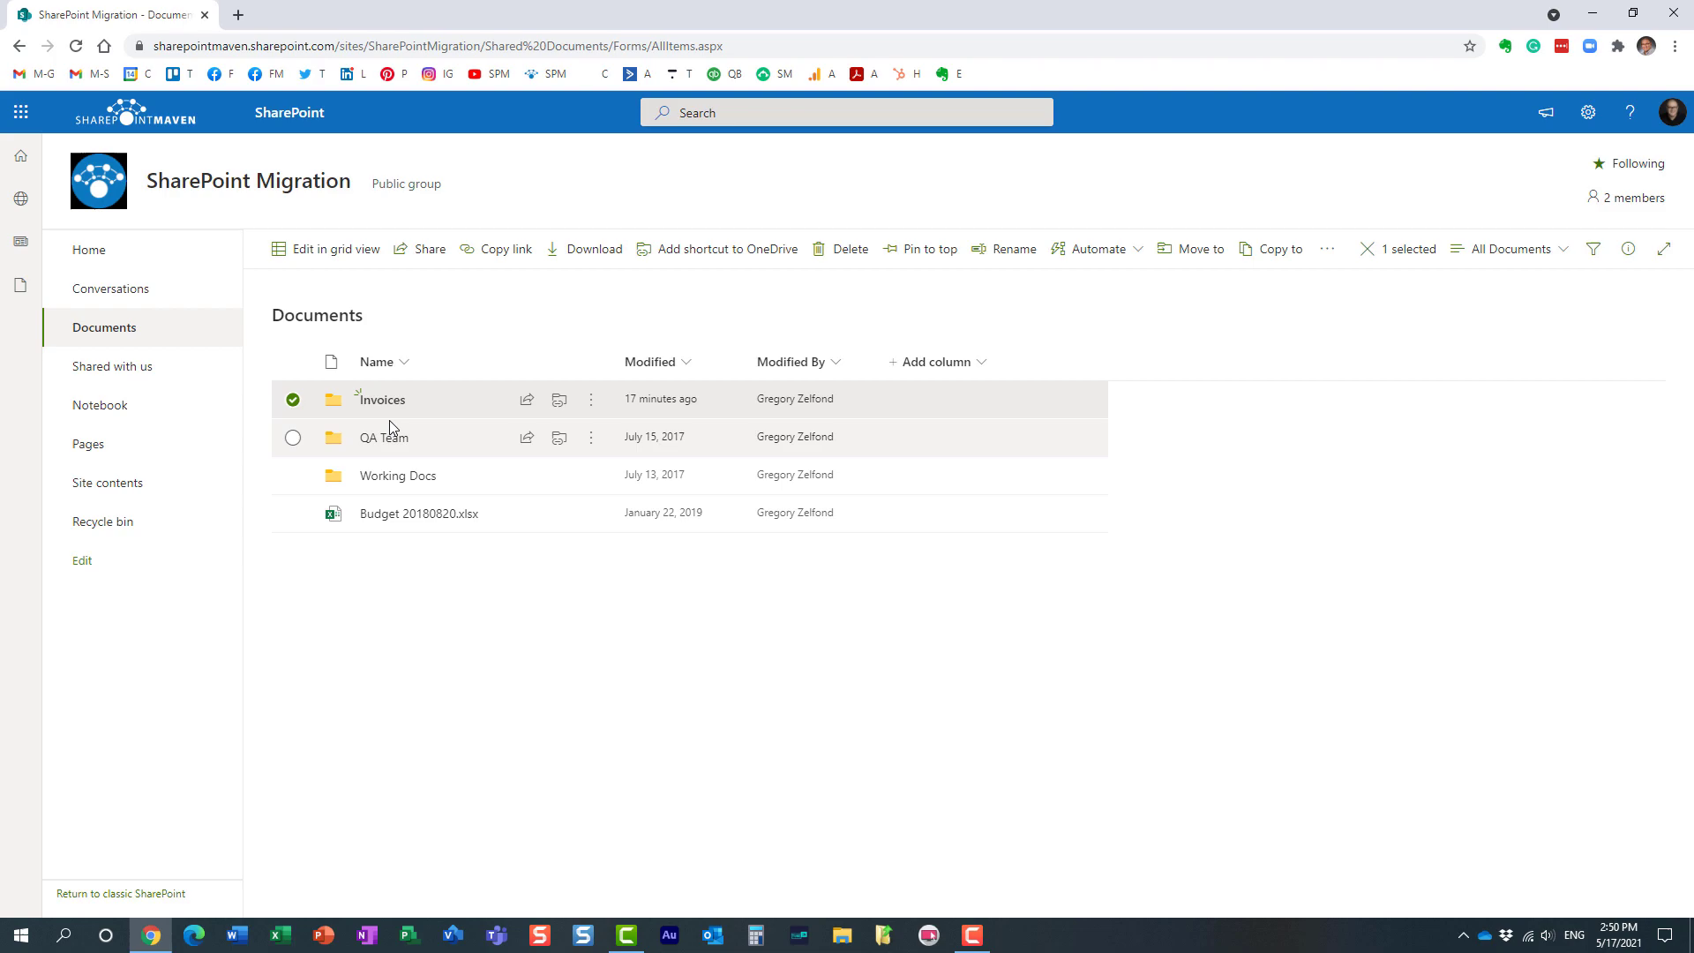
{"action": "mouse_move", "coordinate": [416, 406]}
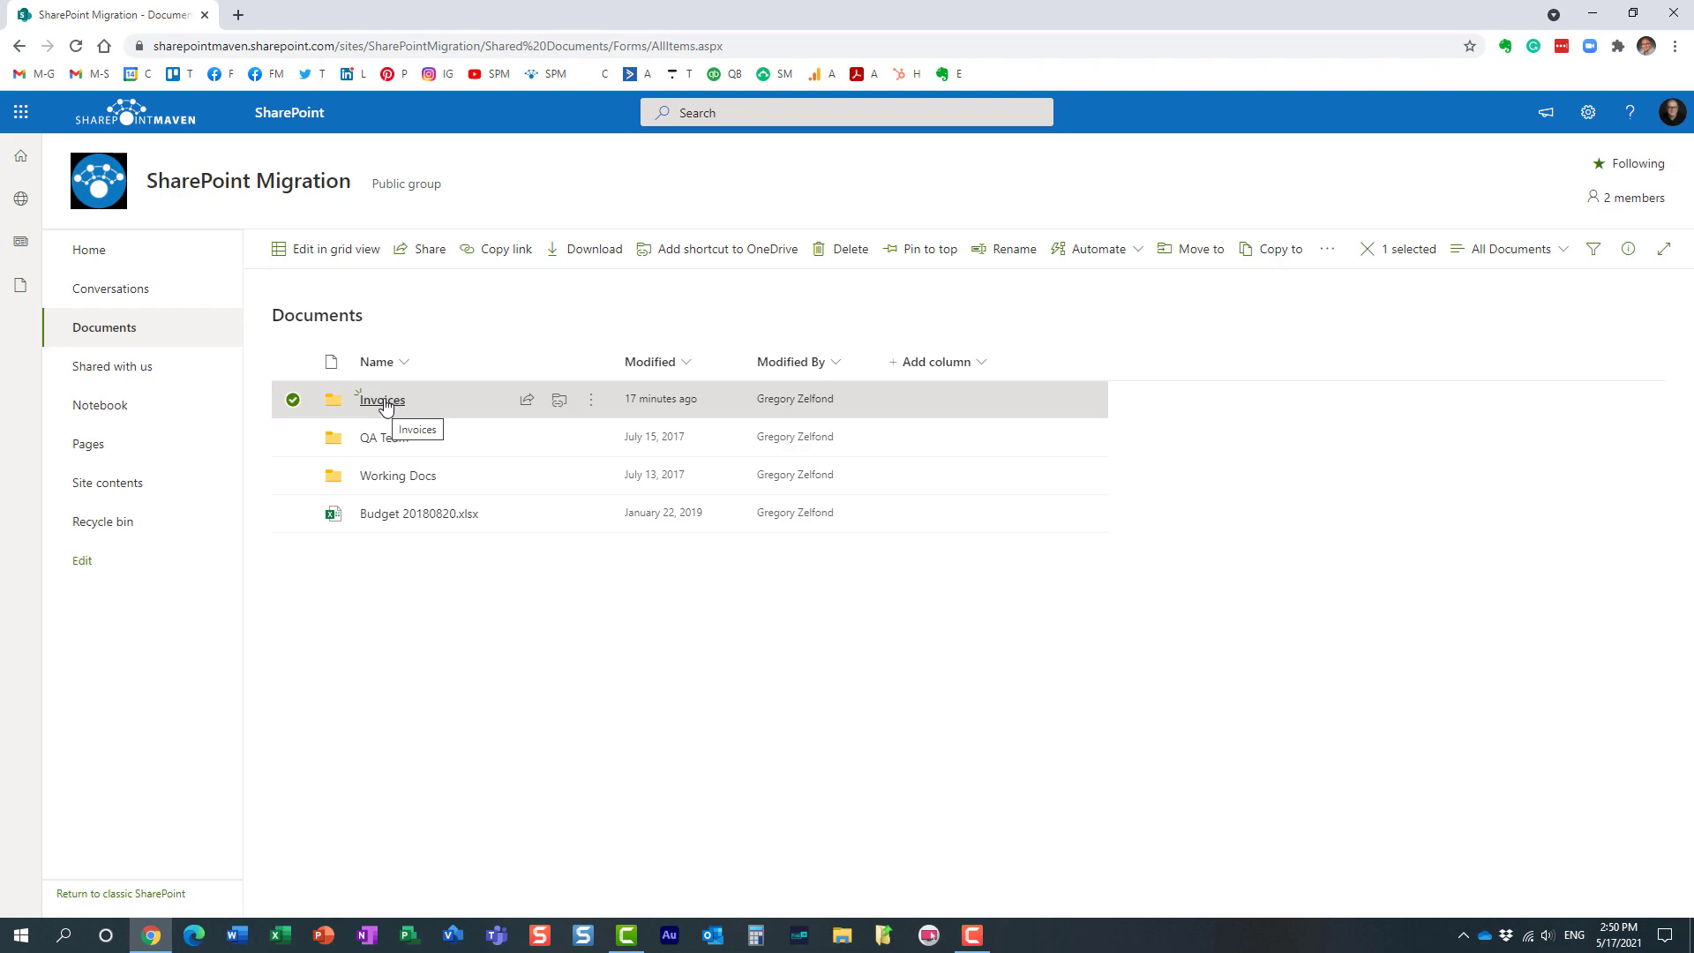
{"action": "left_click", "coordinate": [590, 399]}
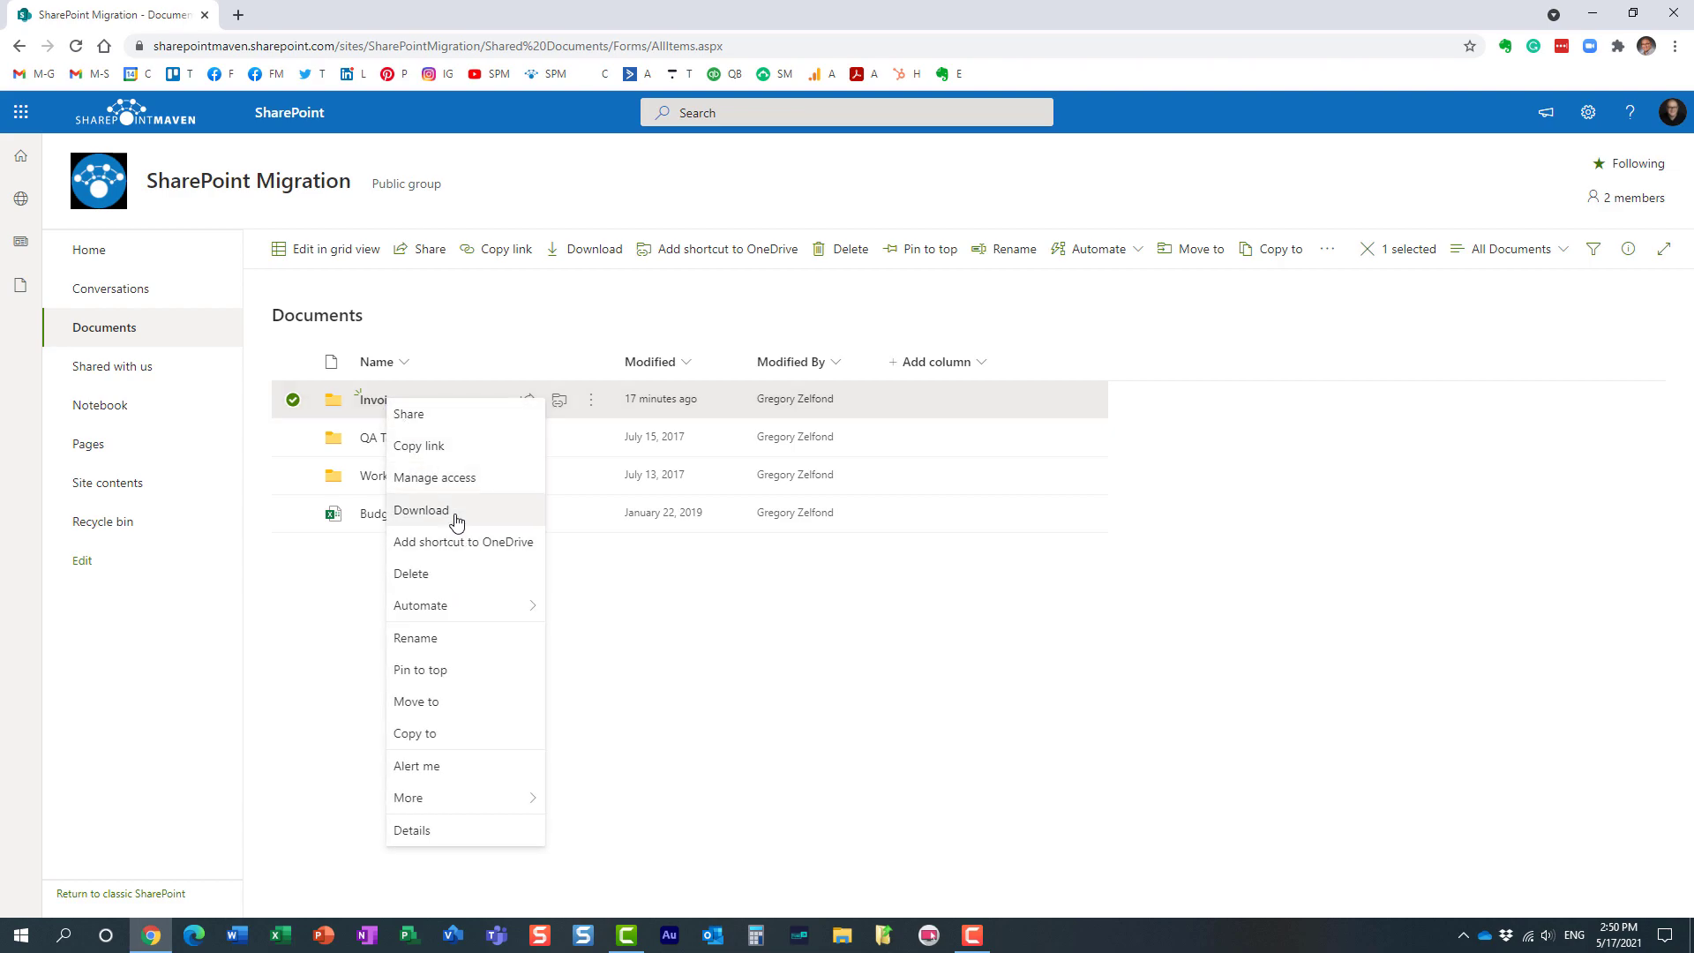
{"action": "left_click", "coordinate": [433, 477]}
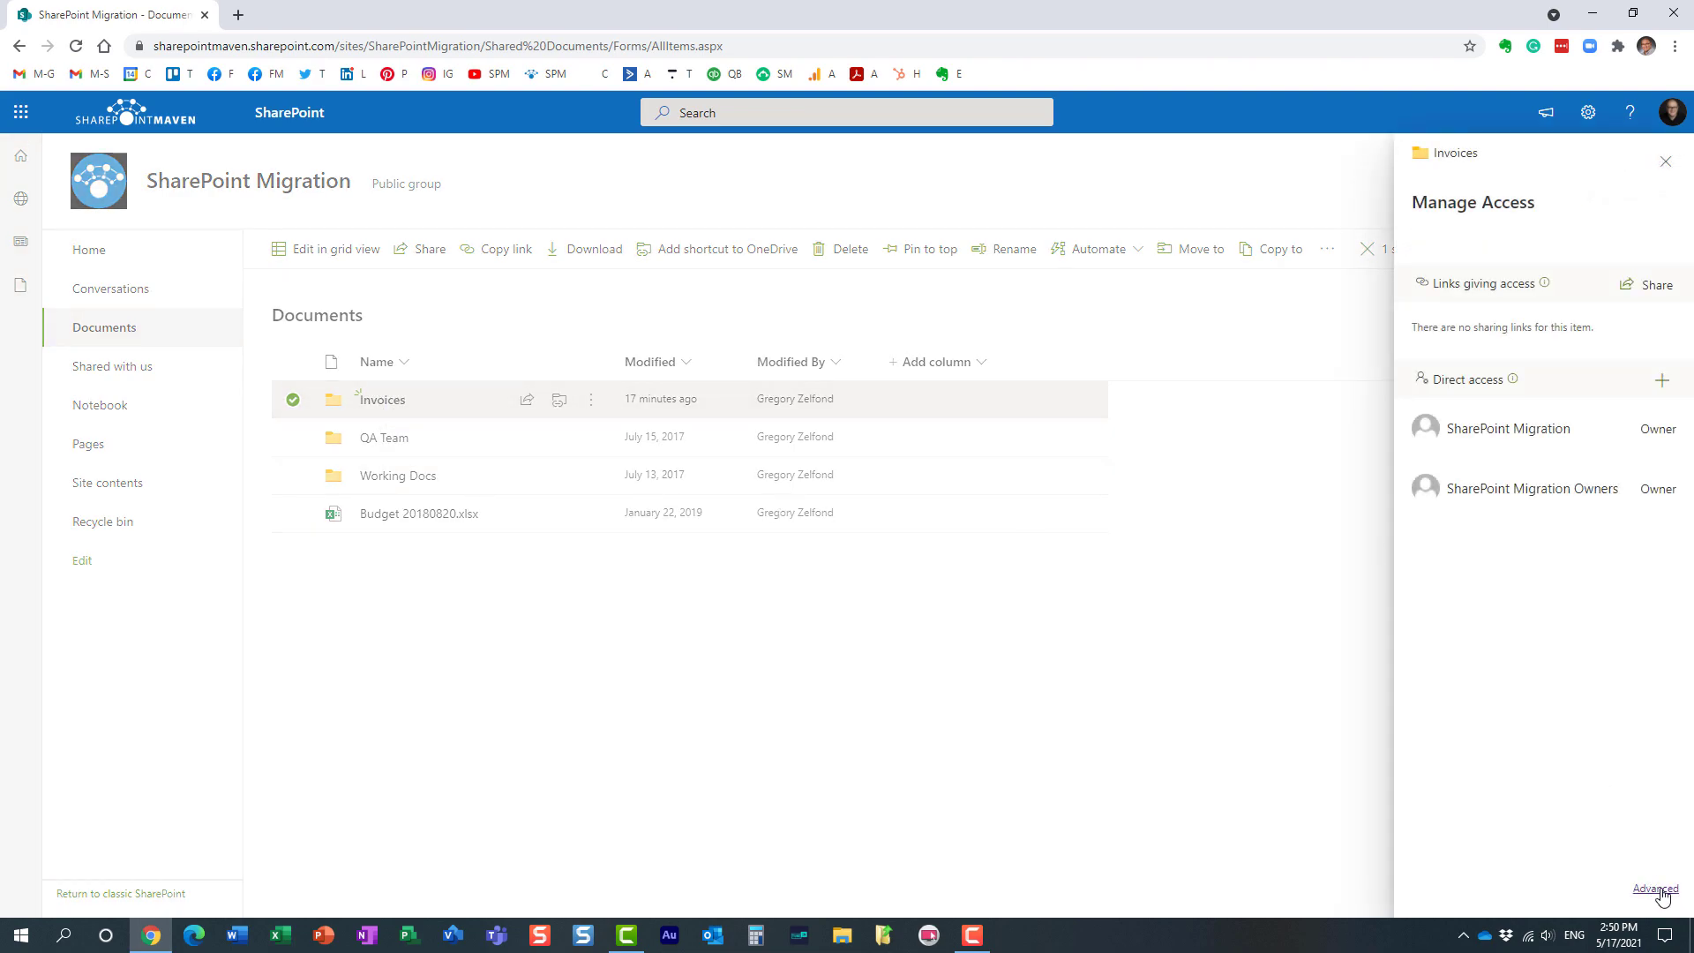
{"action": "left_click", "coordinate": [1655, 889]}
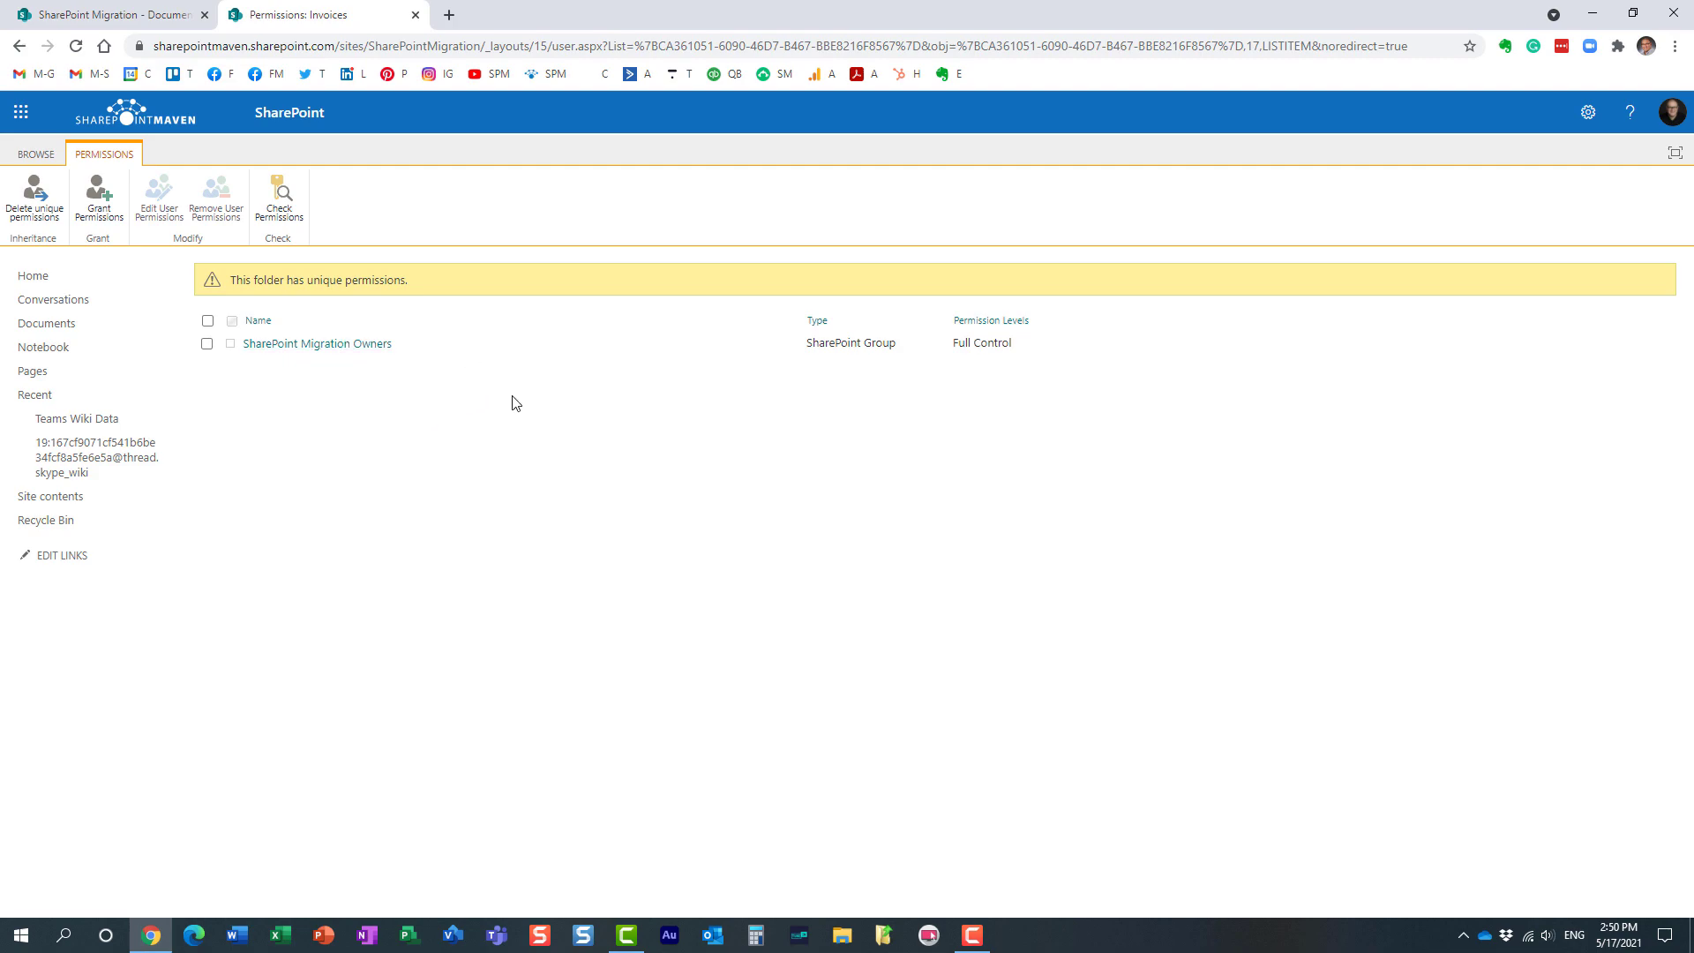
{"action": "mouse_move", "coordinate": [420, 329]}
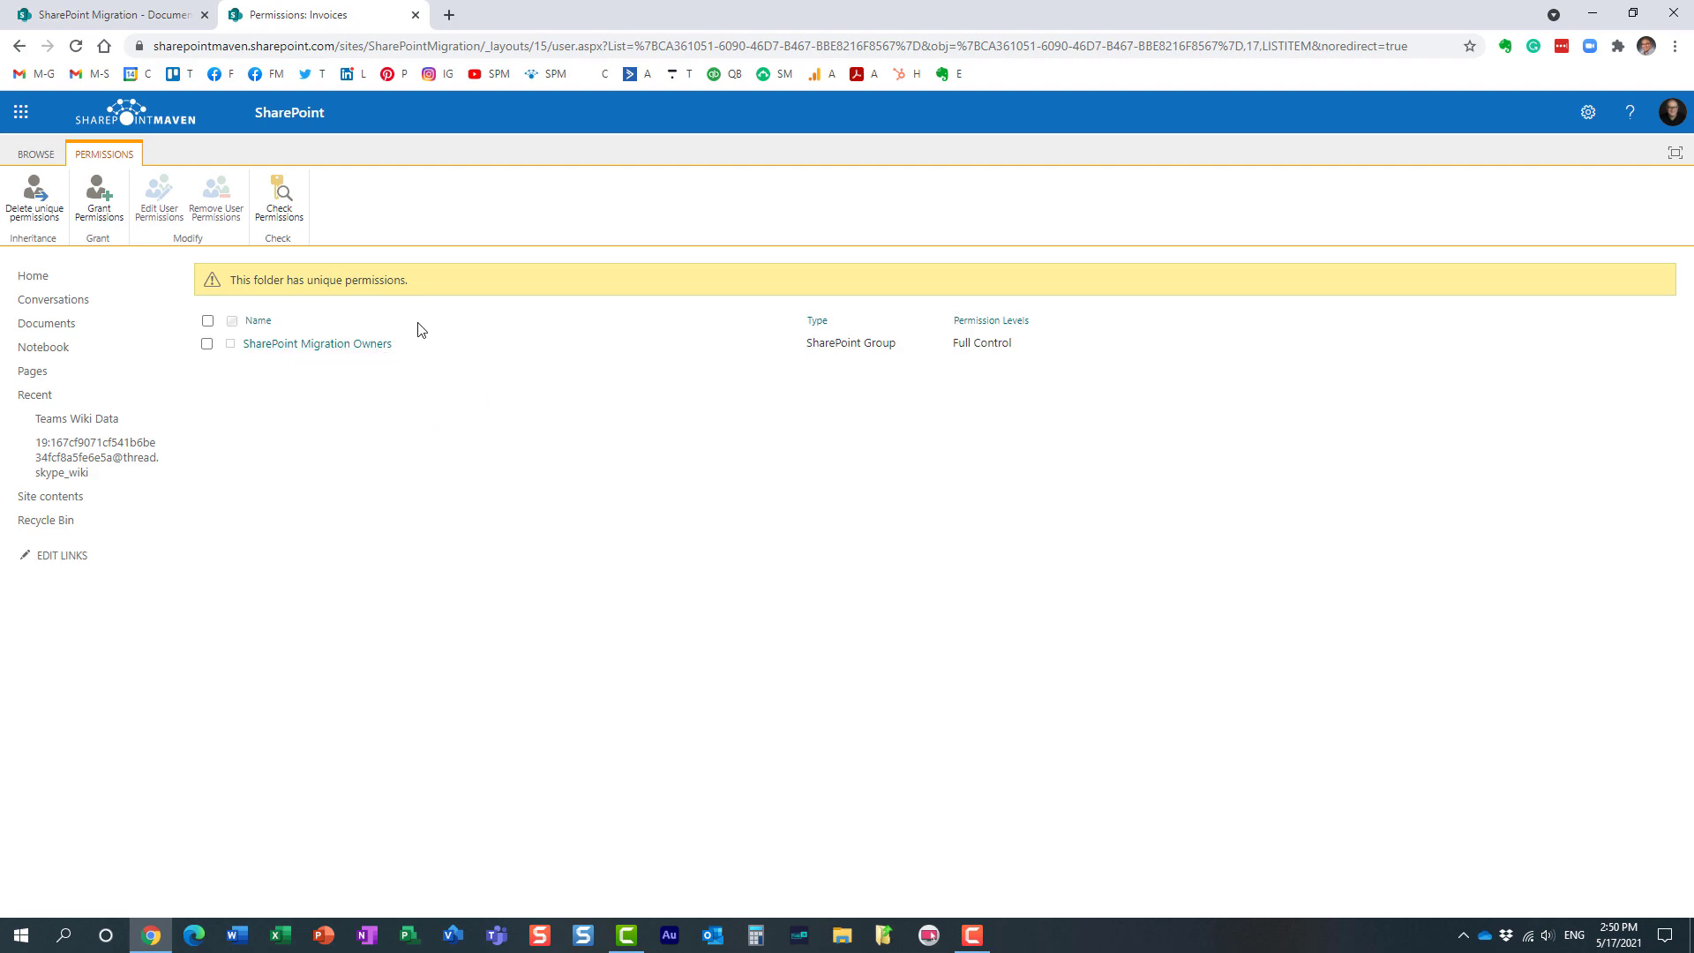
{"action": "mouse_move", "coordinate": [274, 304]}
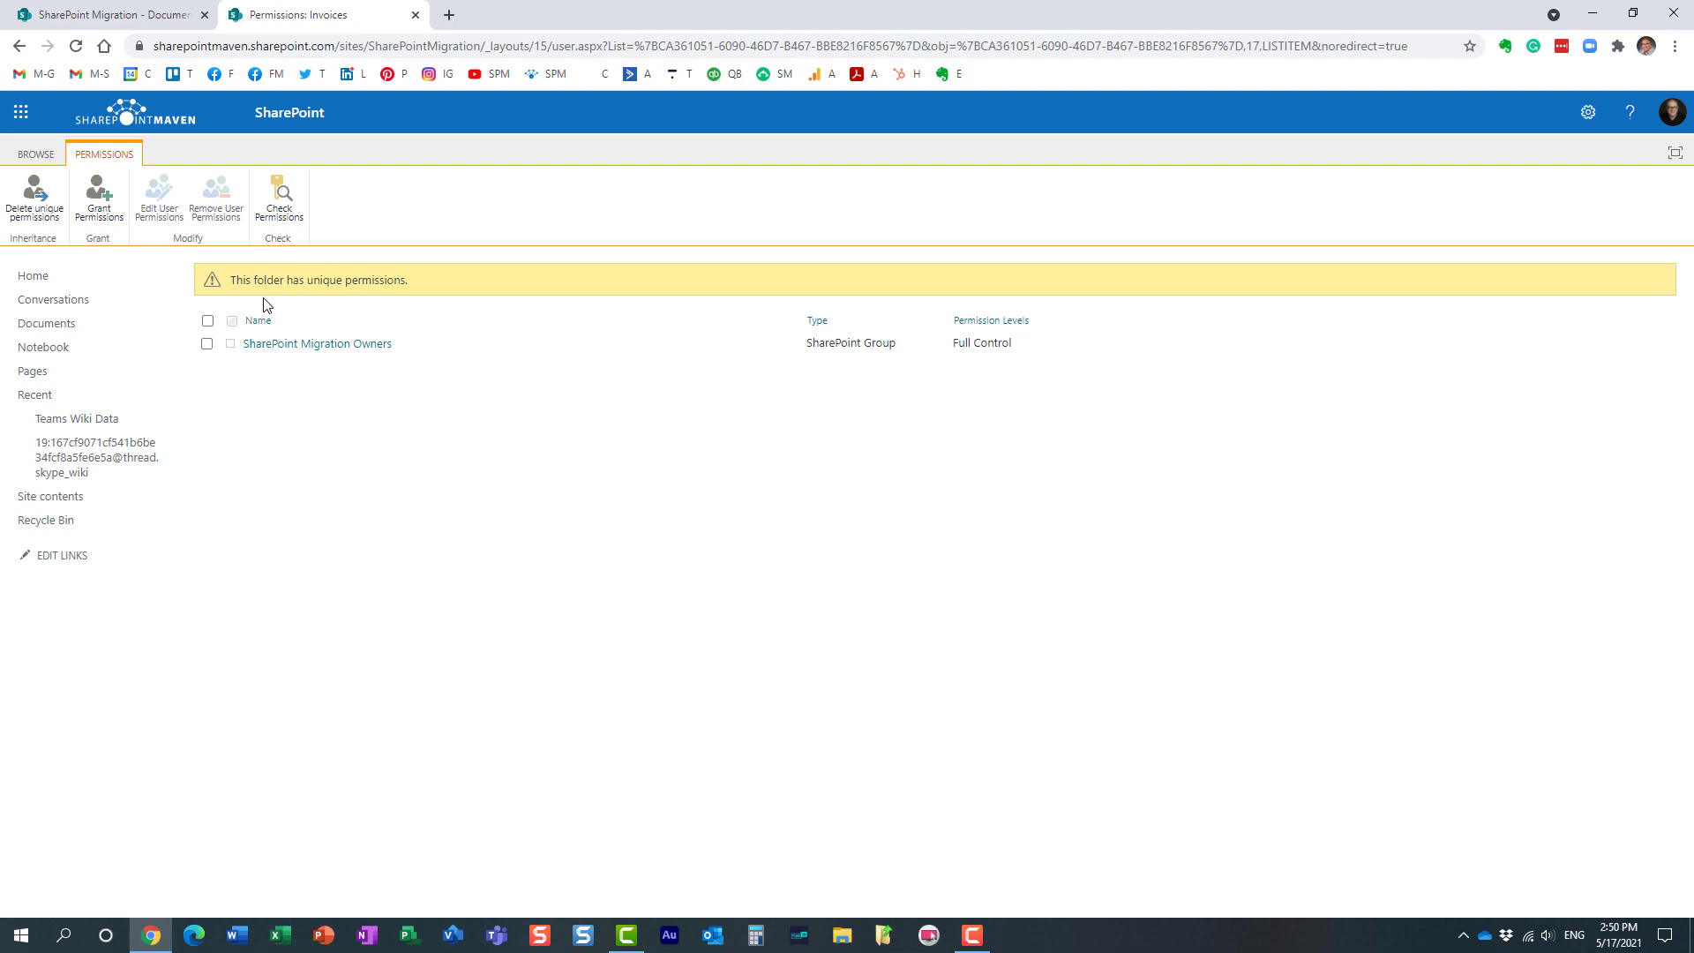
{"action": "double_click", "coordinate": [318, 280]}
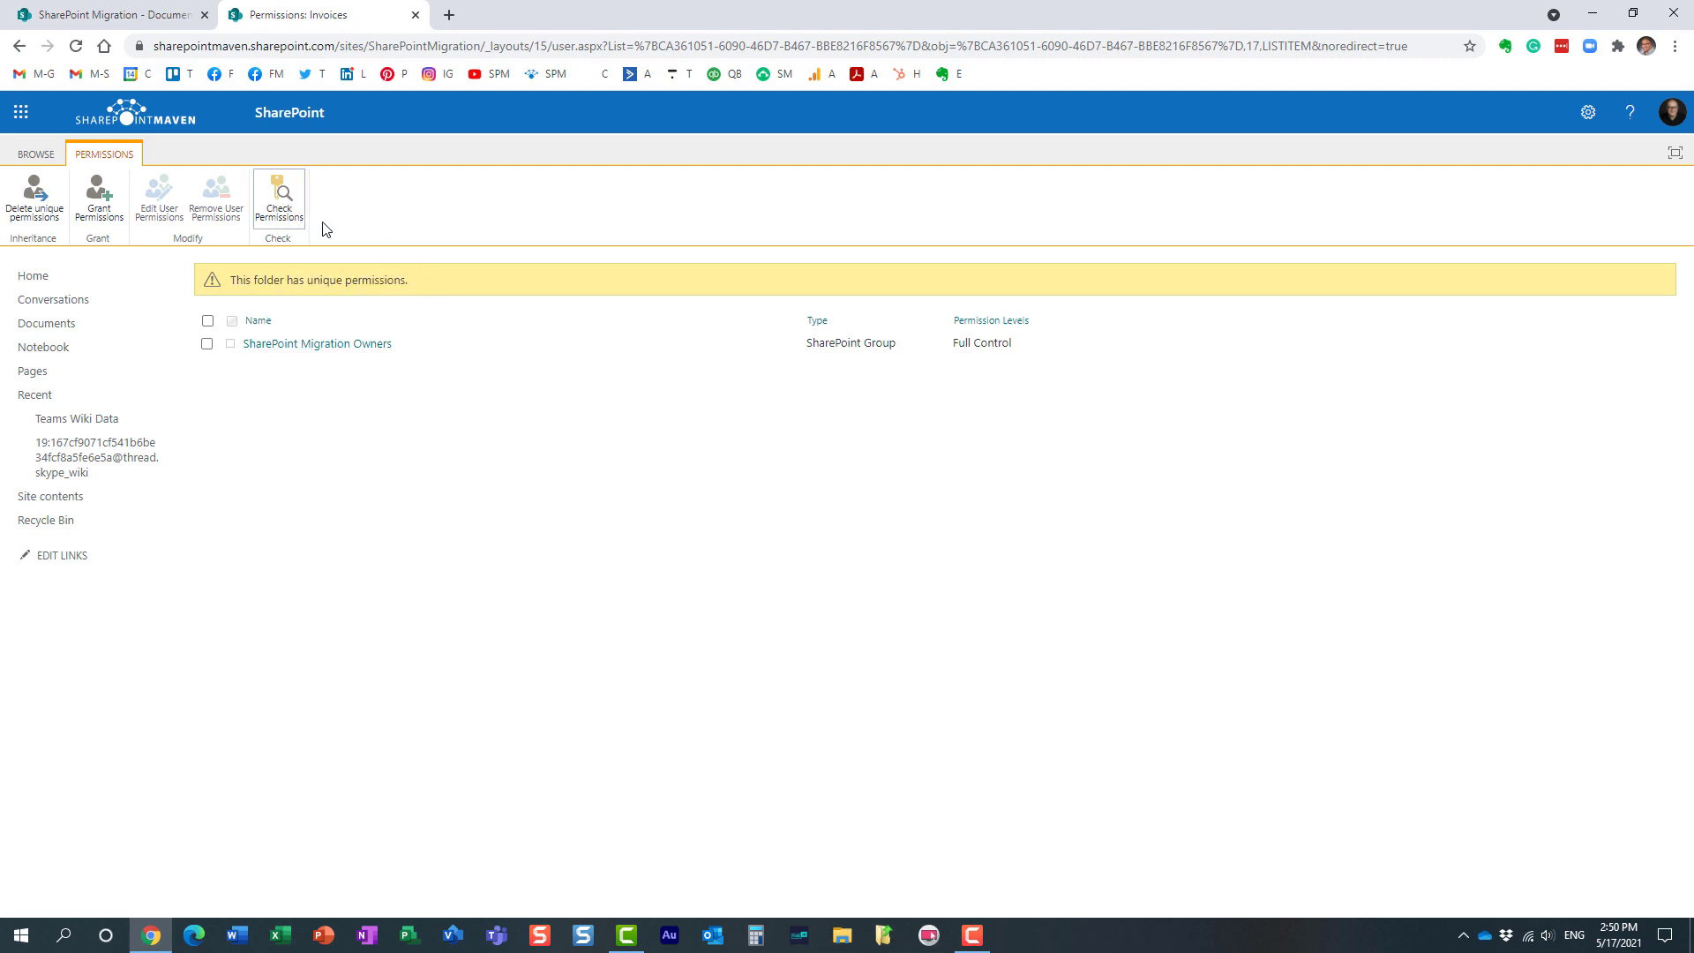
{"action": "mouse_move", "coordinate": [282, 206]}
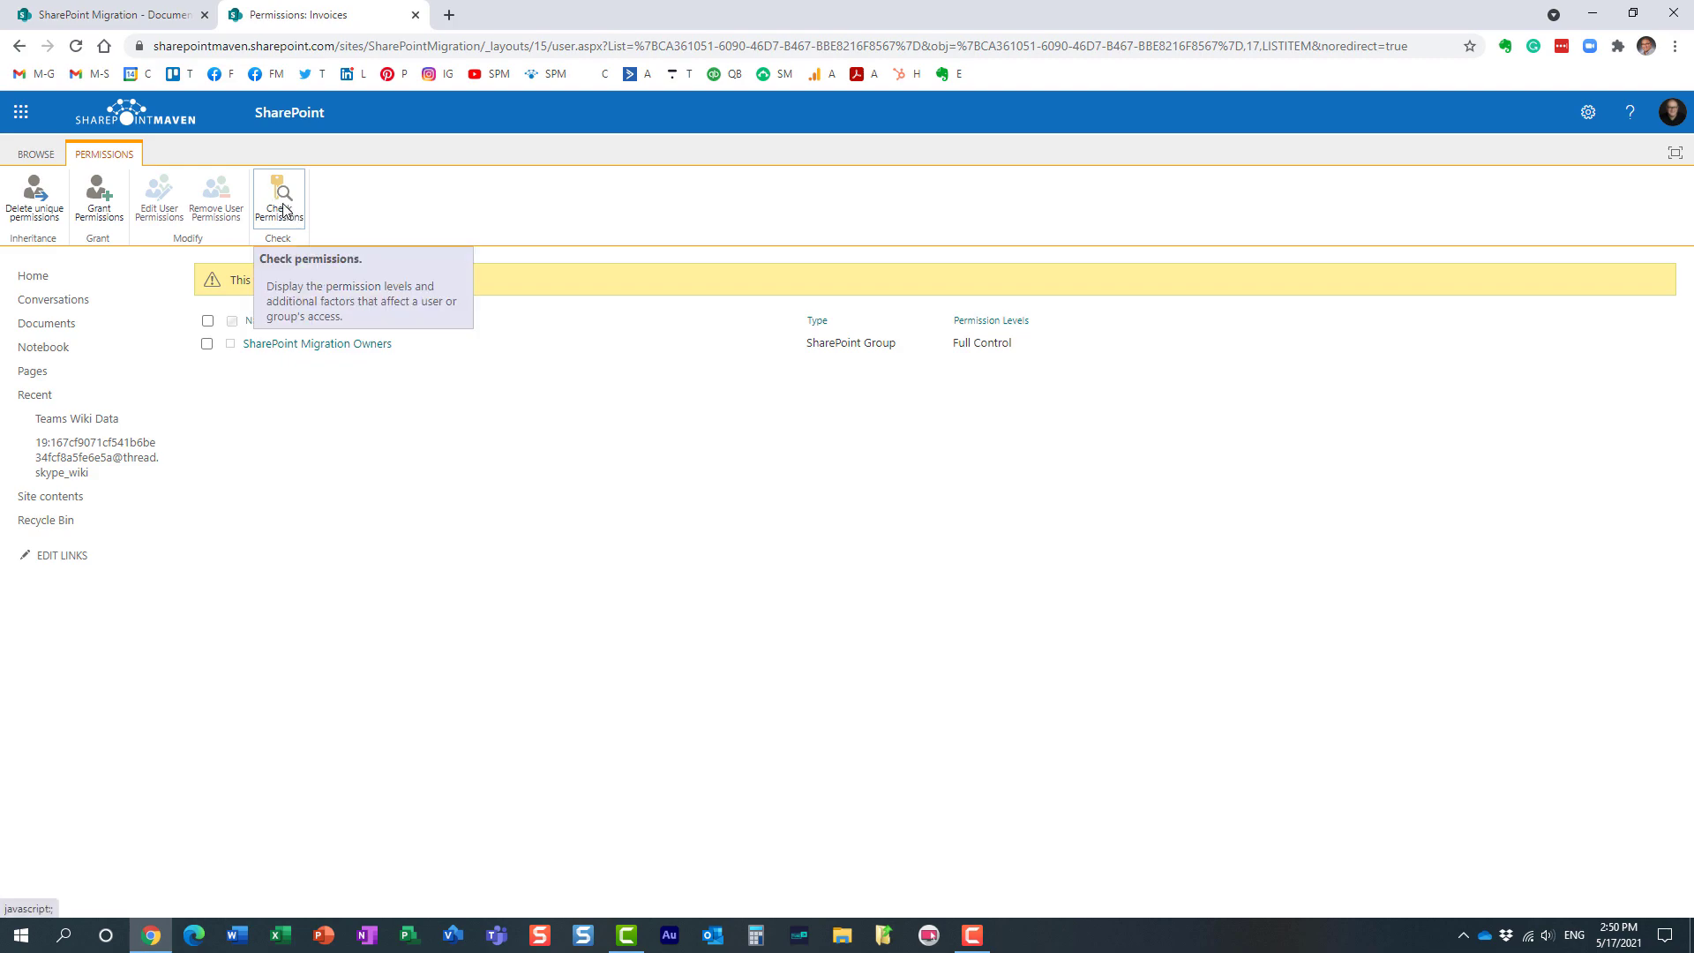
Step: Check Gregory Zelfond's access to Invoices, showing Full Control via the Owners group
{"action": "left_click", "coordinate": [279, 196]}
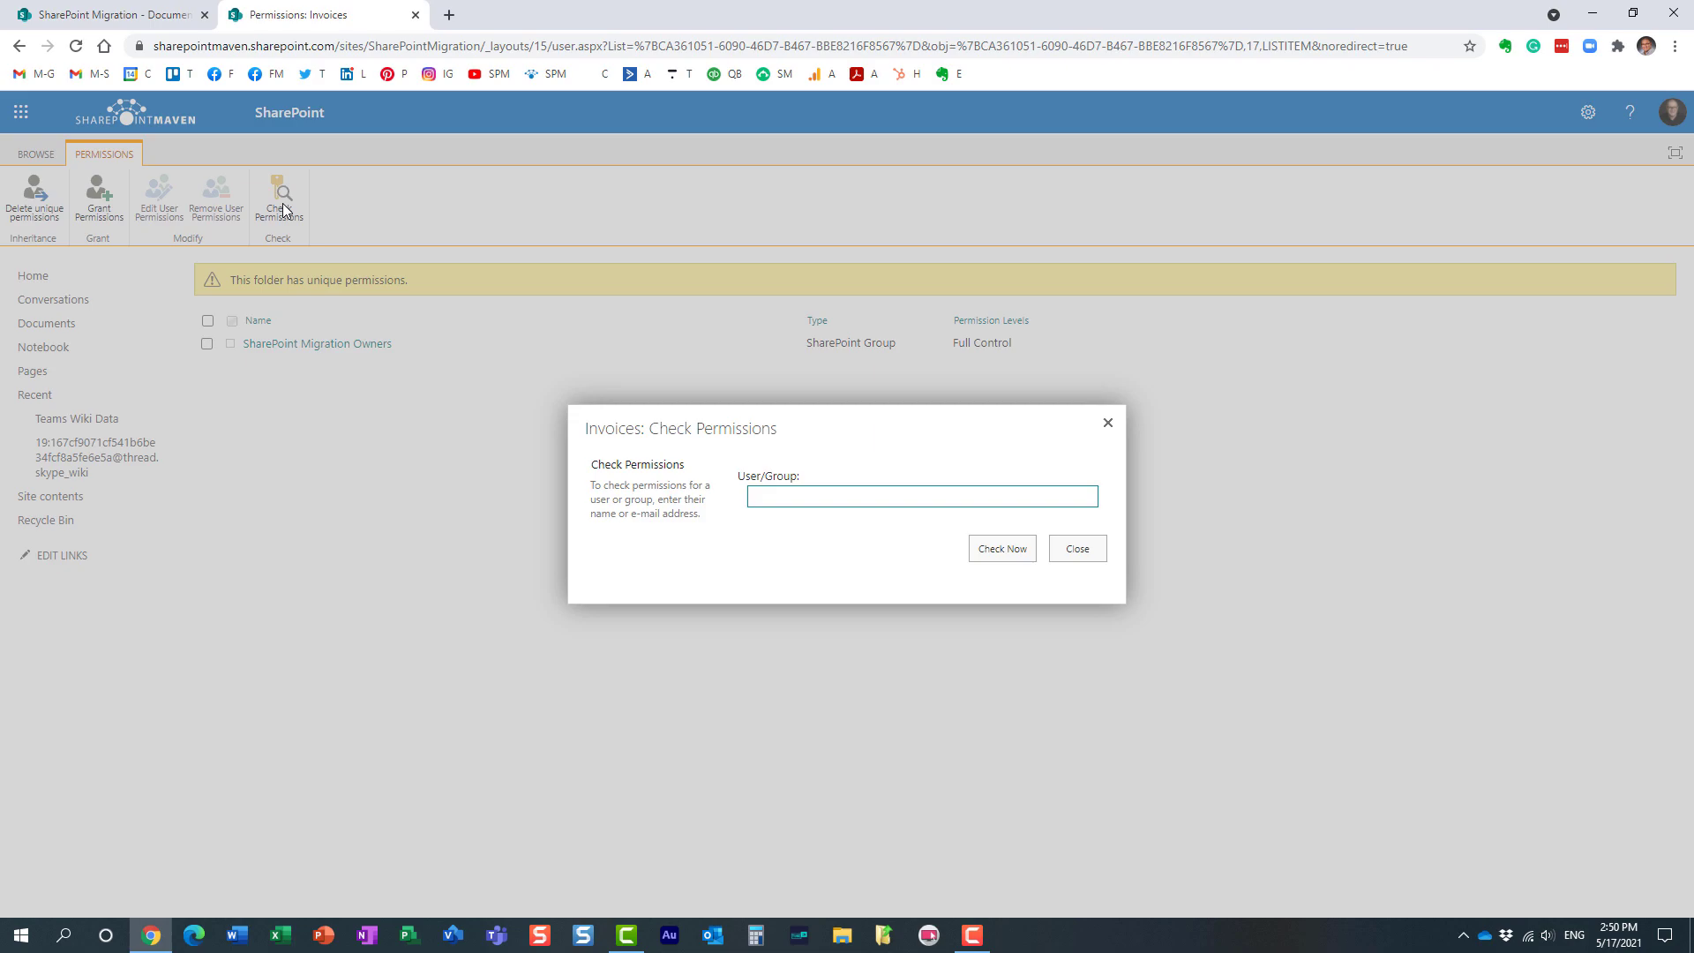
{"action": "type", "text": "greg"}
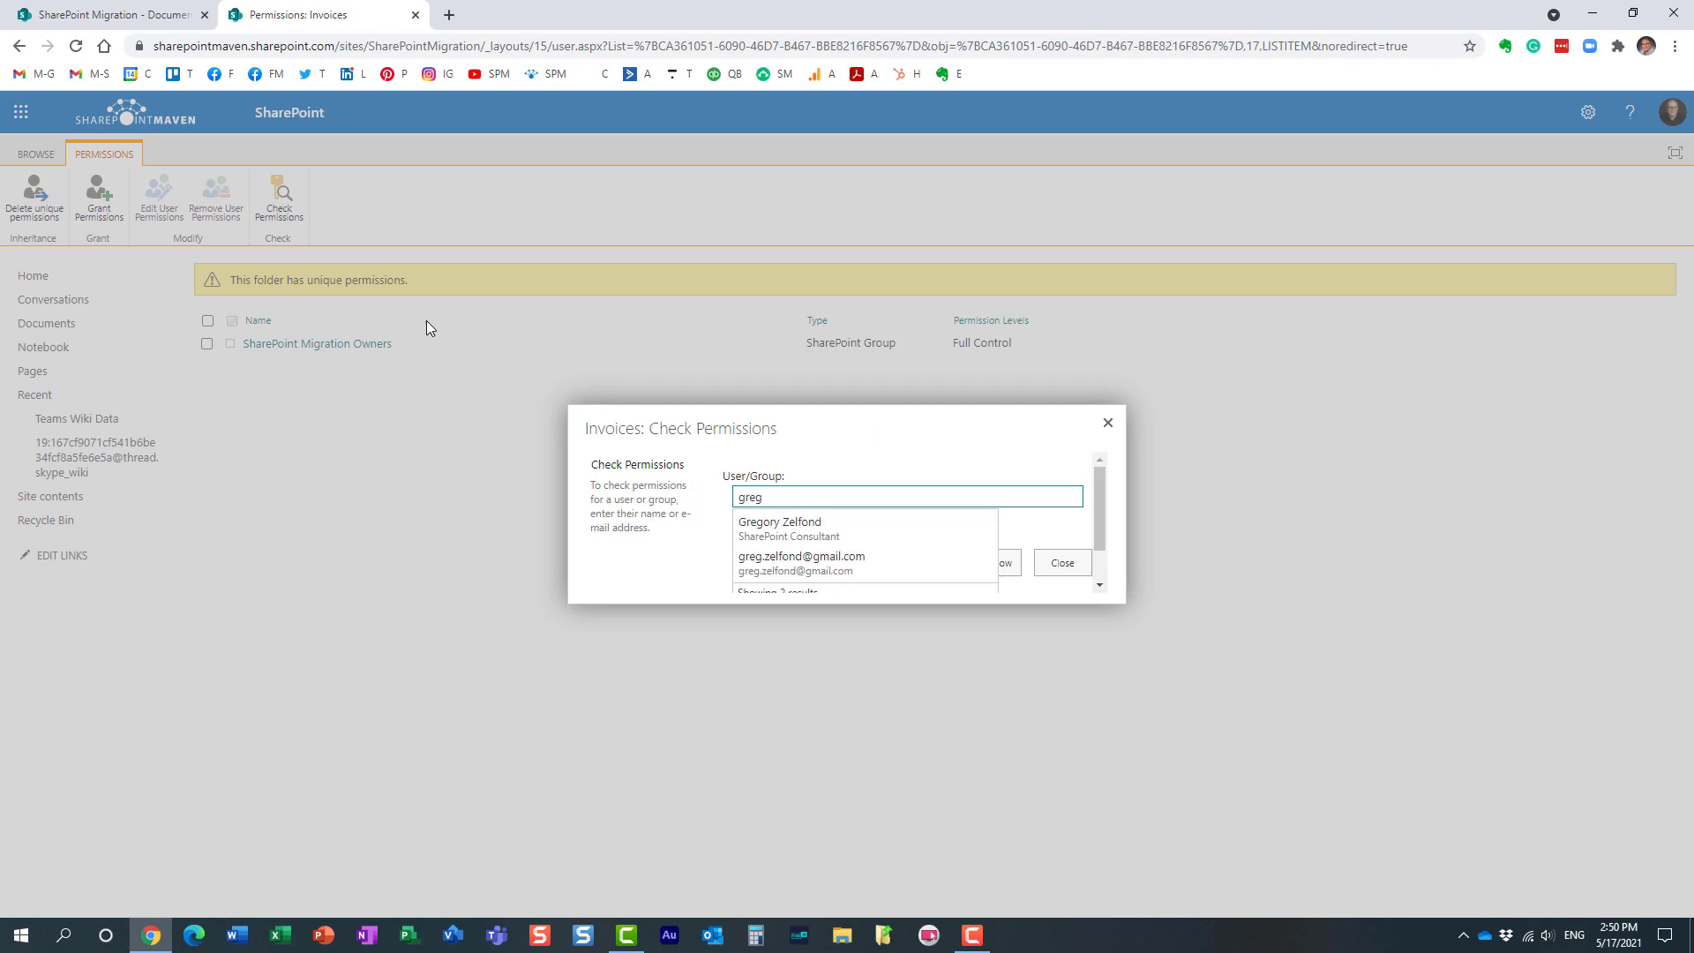
{"action": "left_click", "coordinate": [778, 521]}
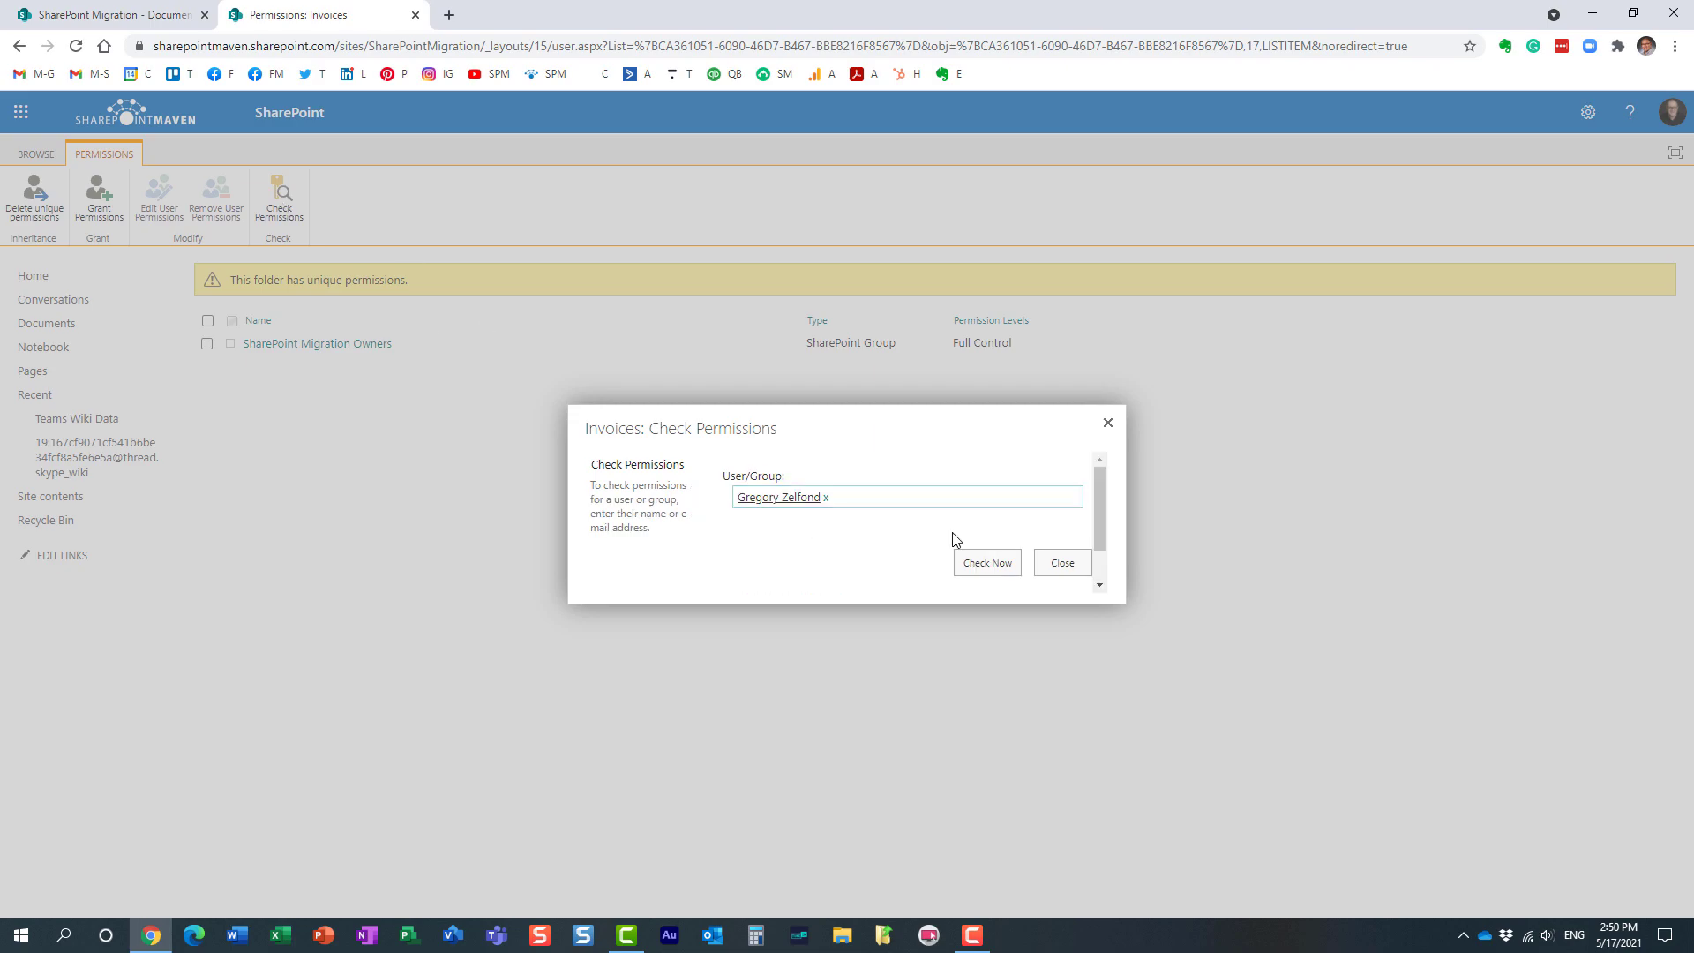
{"action": "left_click", "coordinate": [986, 562]}
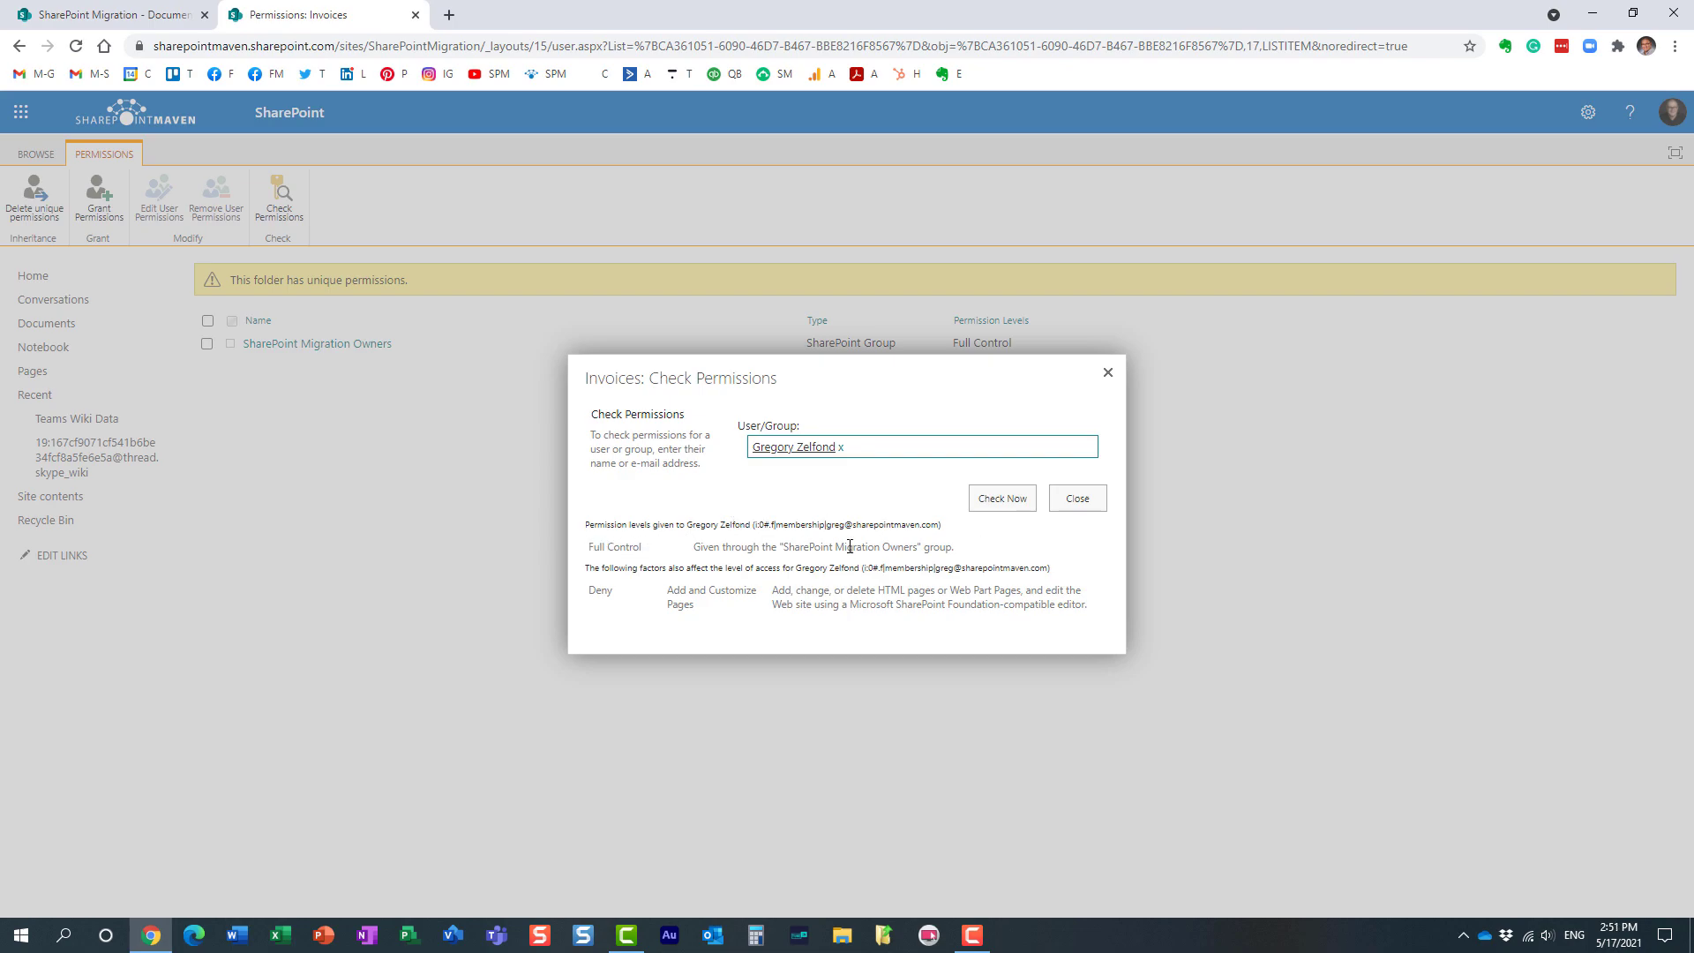
Step: Replace the checked user with John Smith and check his Invoices access: none
{"action": "left_click", "coordinate": [841, 447]}
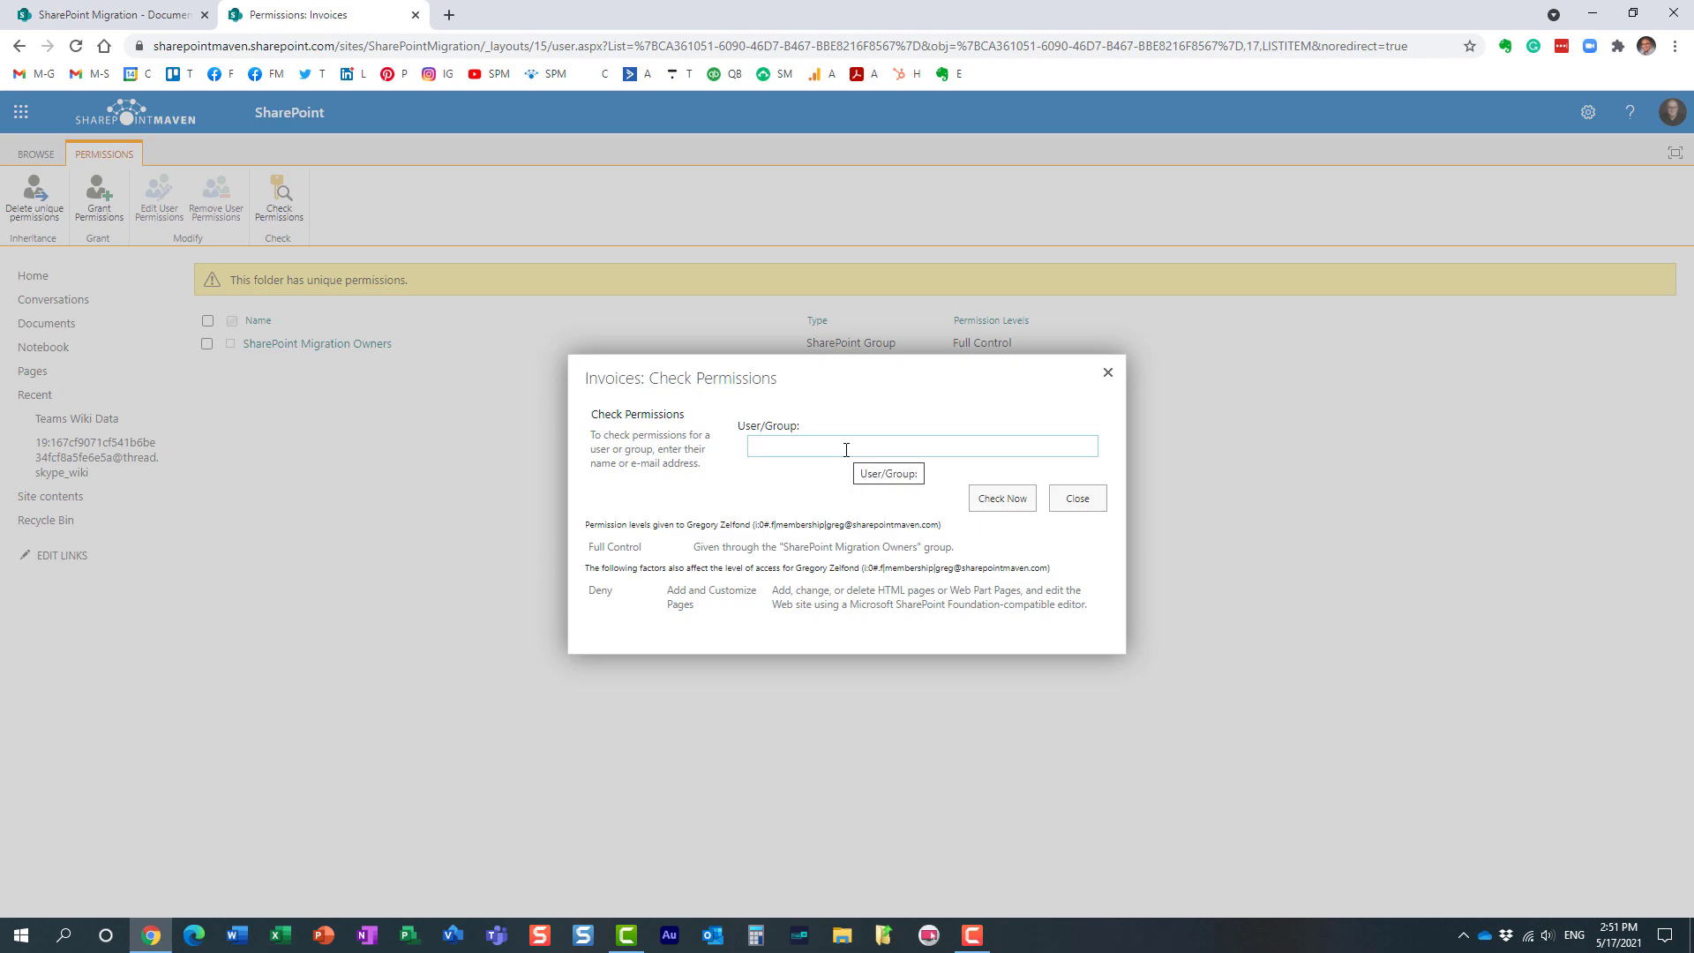
{"action": "type", "text": "john"}
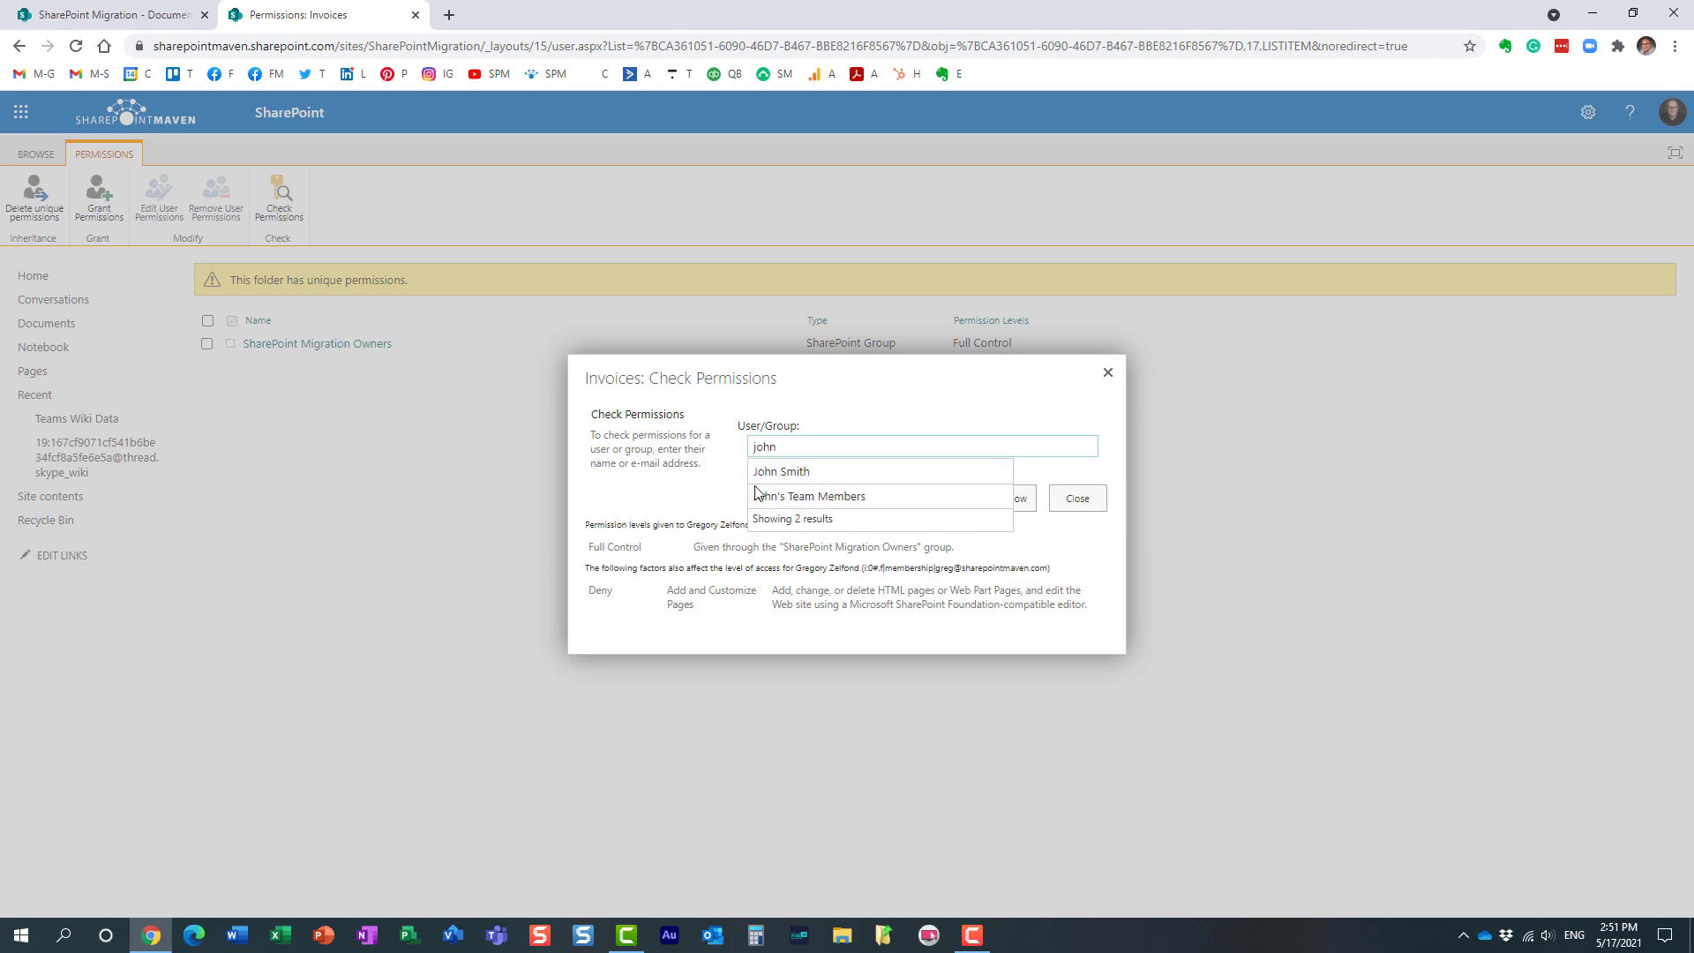
{"action": "left_click", "coordinate": [782, 471]}
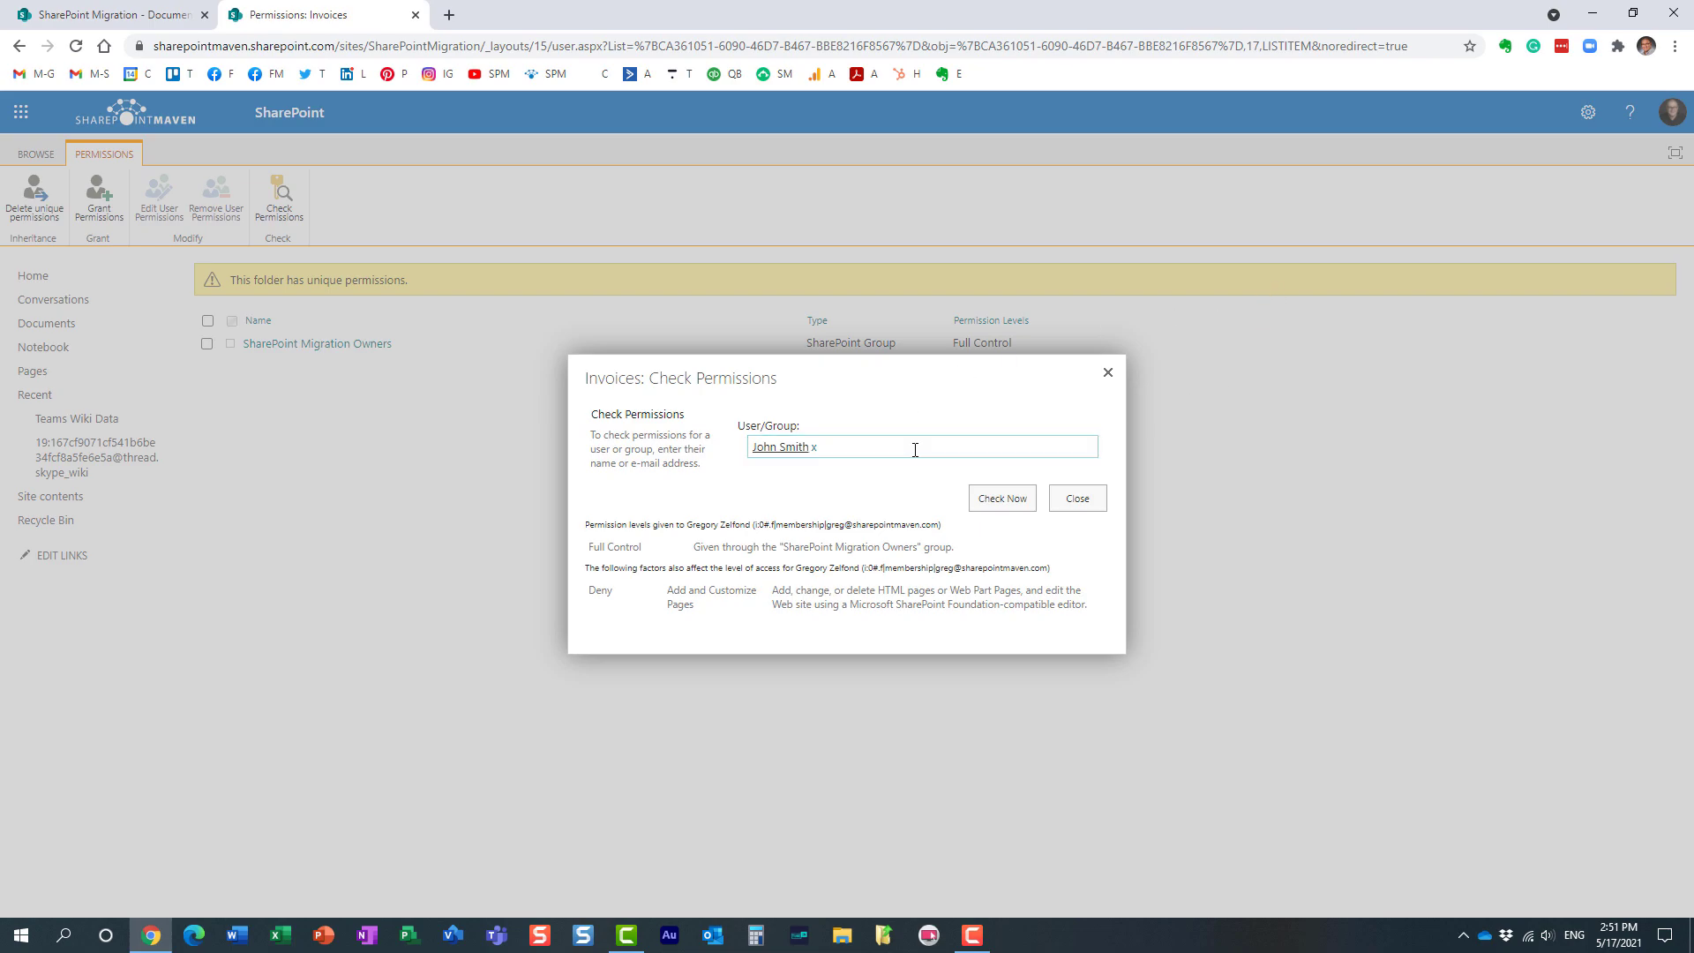
{"action": "left_click", "coordinate": [1002, 497]}
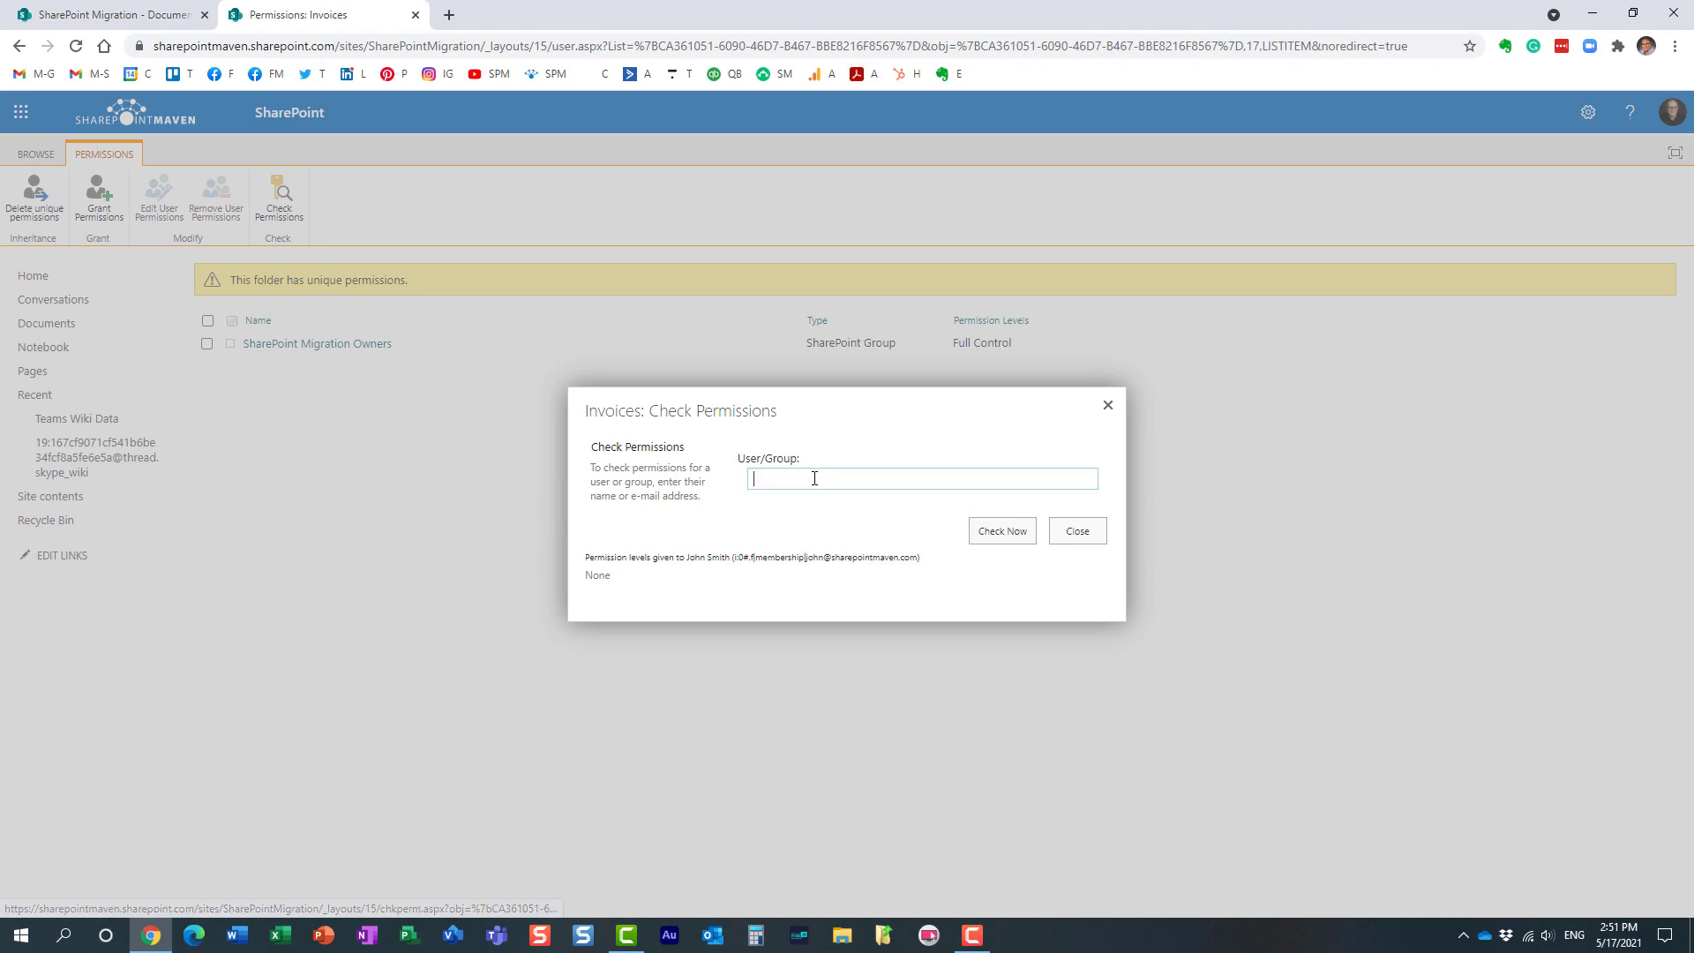
{"action": "type", "text": "mary"}
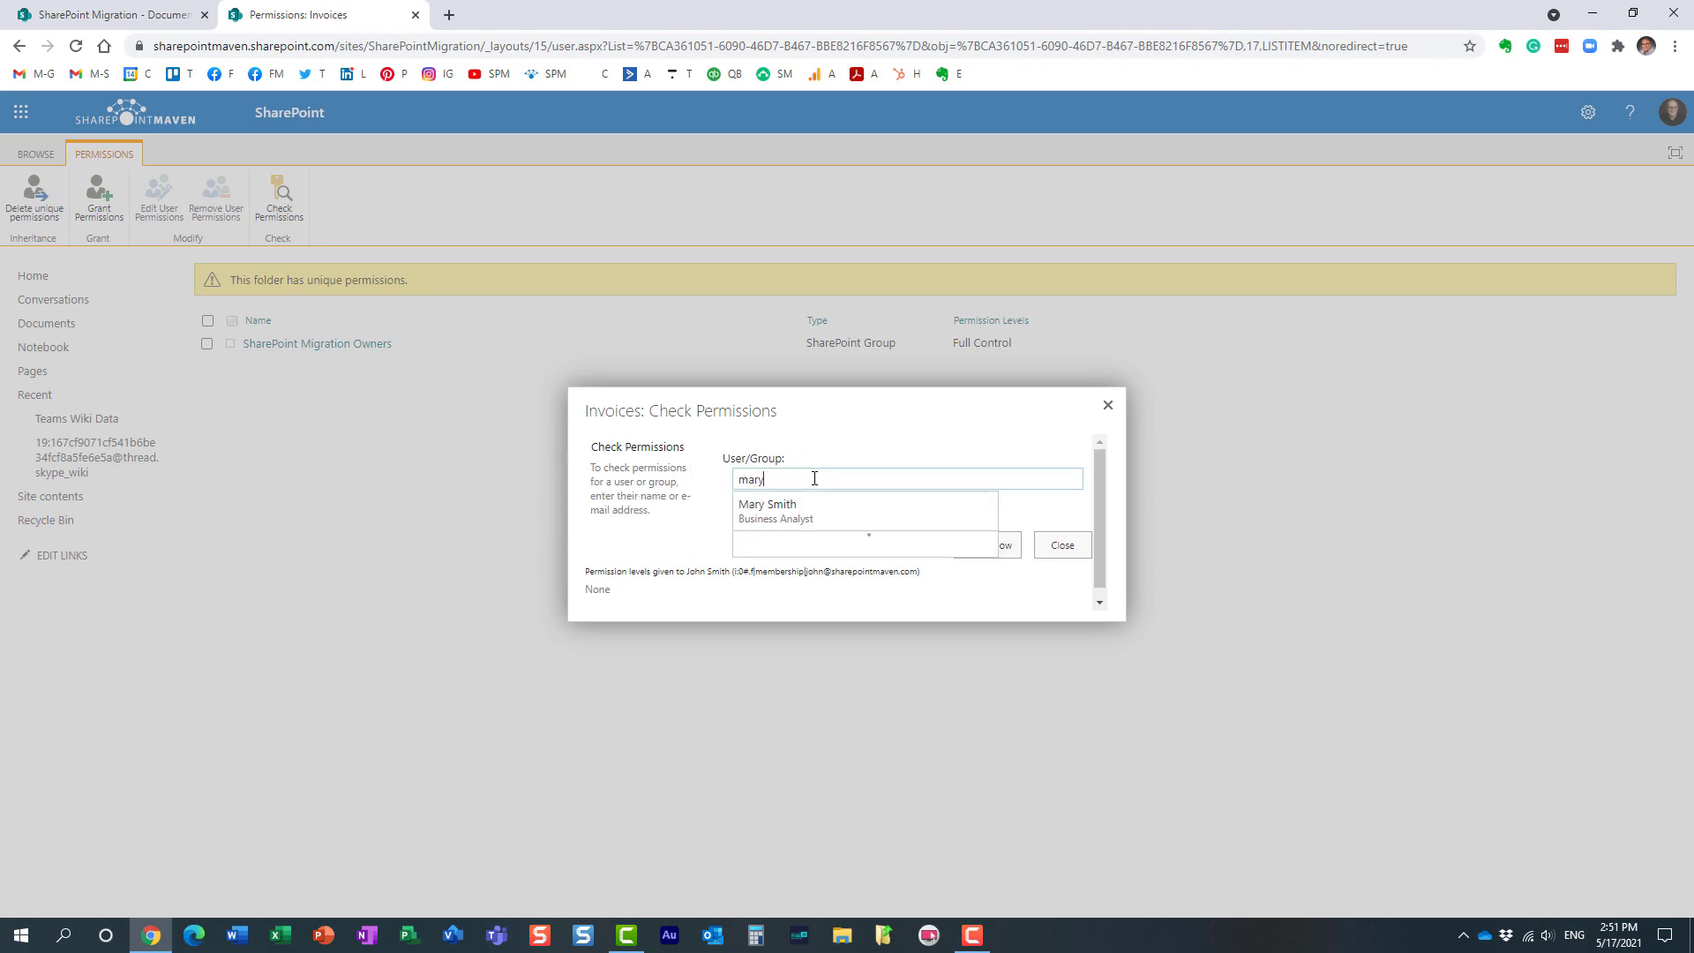
{"action": "left_click", "coordinate": [767, 509]}
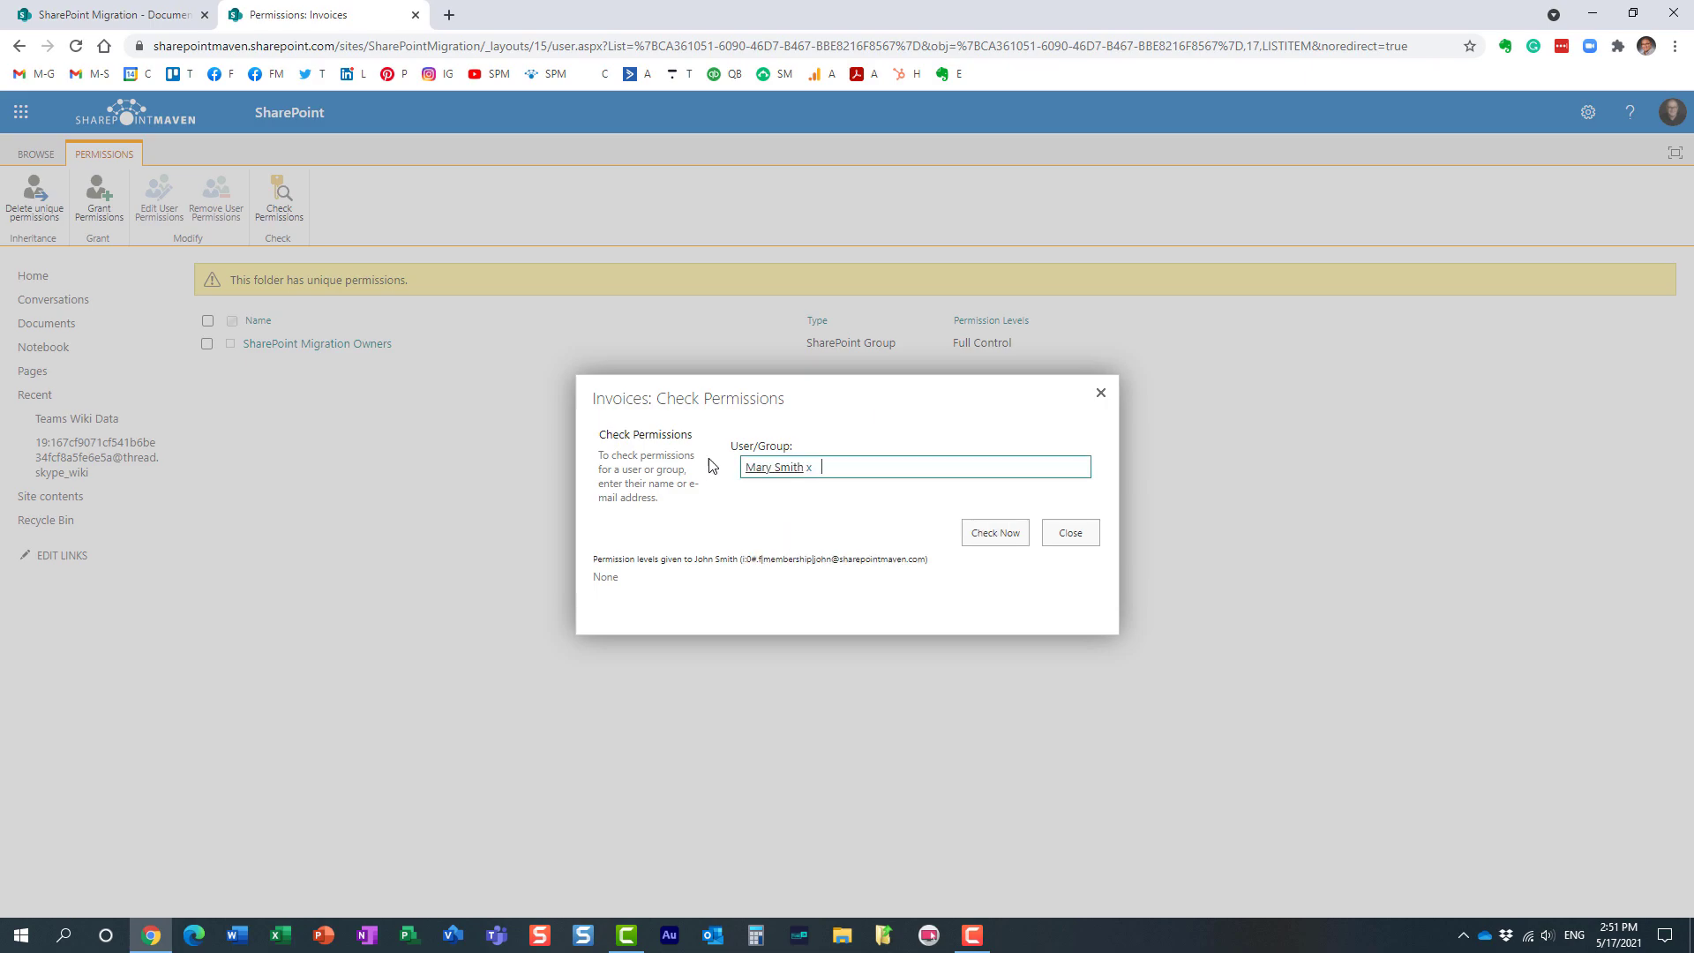
{"action": "mouse_move", "coordinate": [480, 425]}
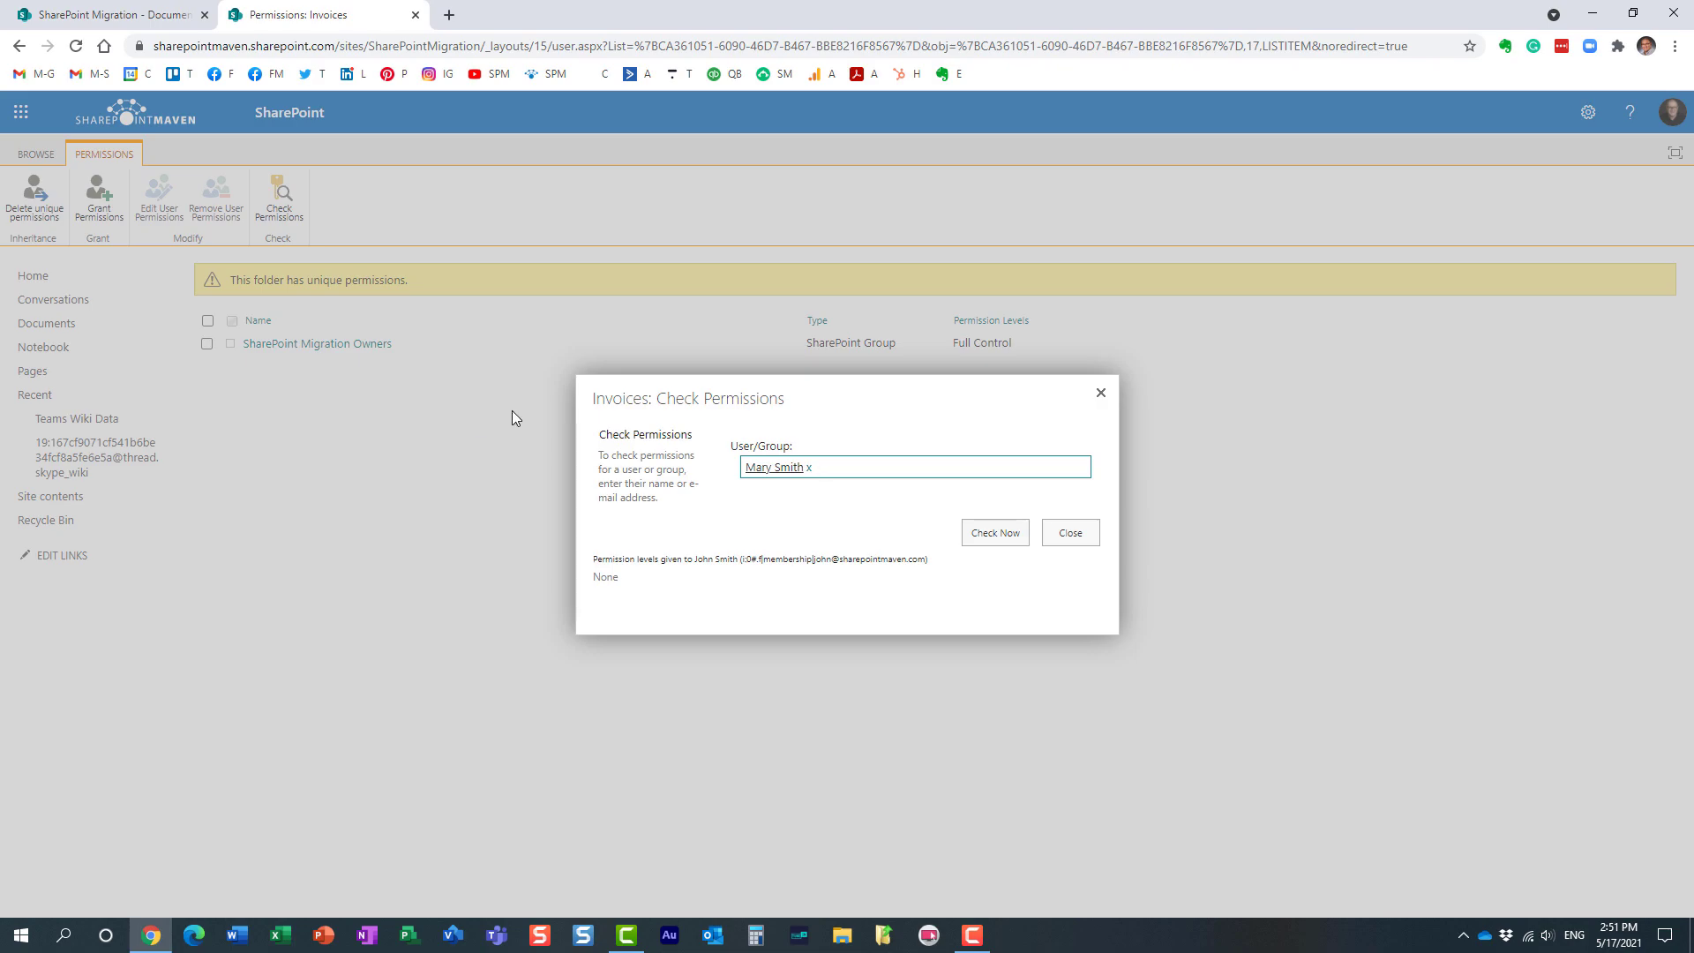
{"action": "left_click", "coordinate": [994, 532]}
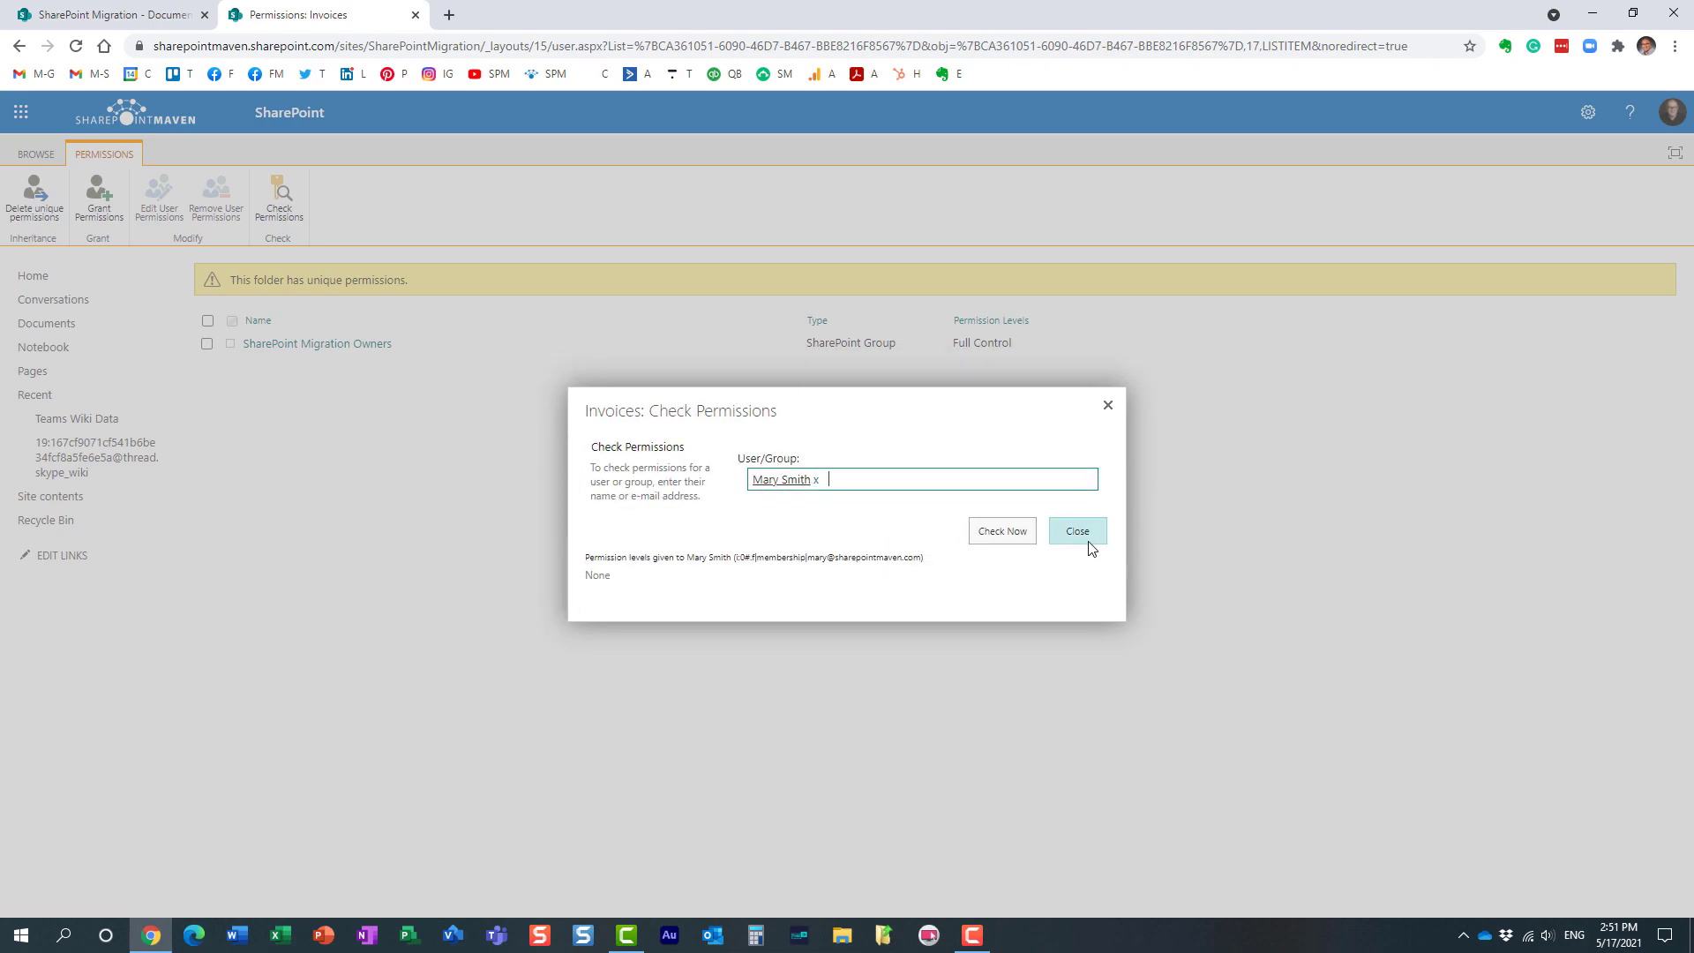
Step: Close Check Permissions and select Budget 20180820.xlsx in the Documents library
{"action": "left_click", "coordinate": [1077, 531]}
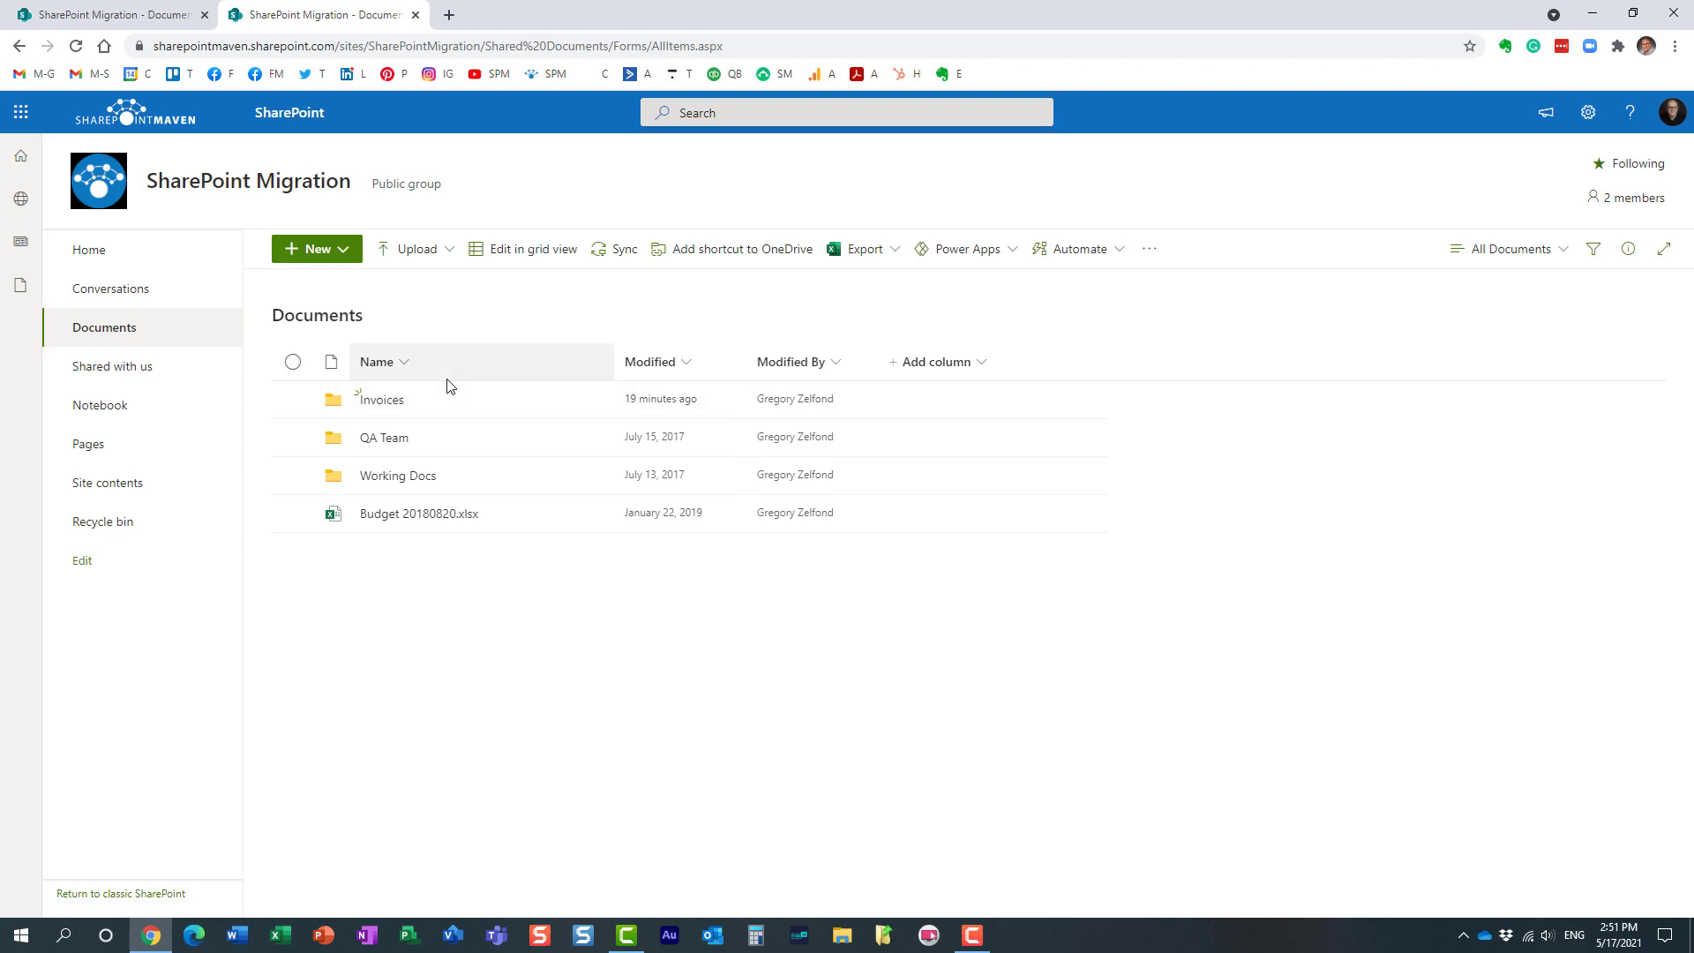
{"action": "mouse_move", "coordinate": [386, 405]}
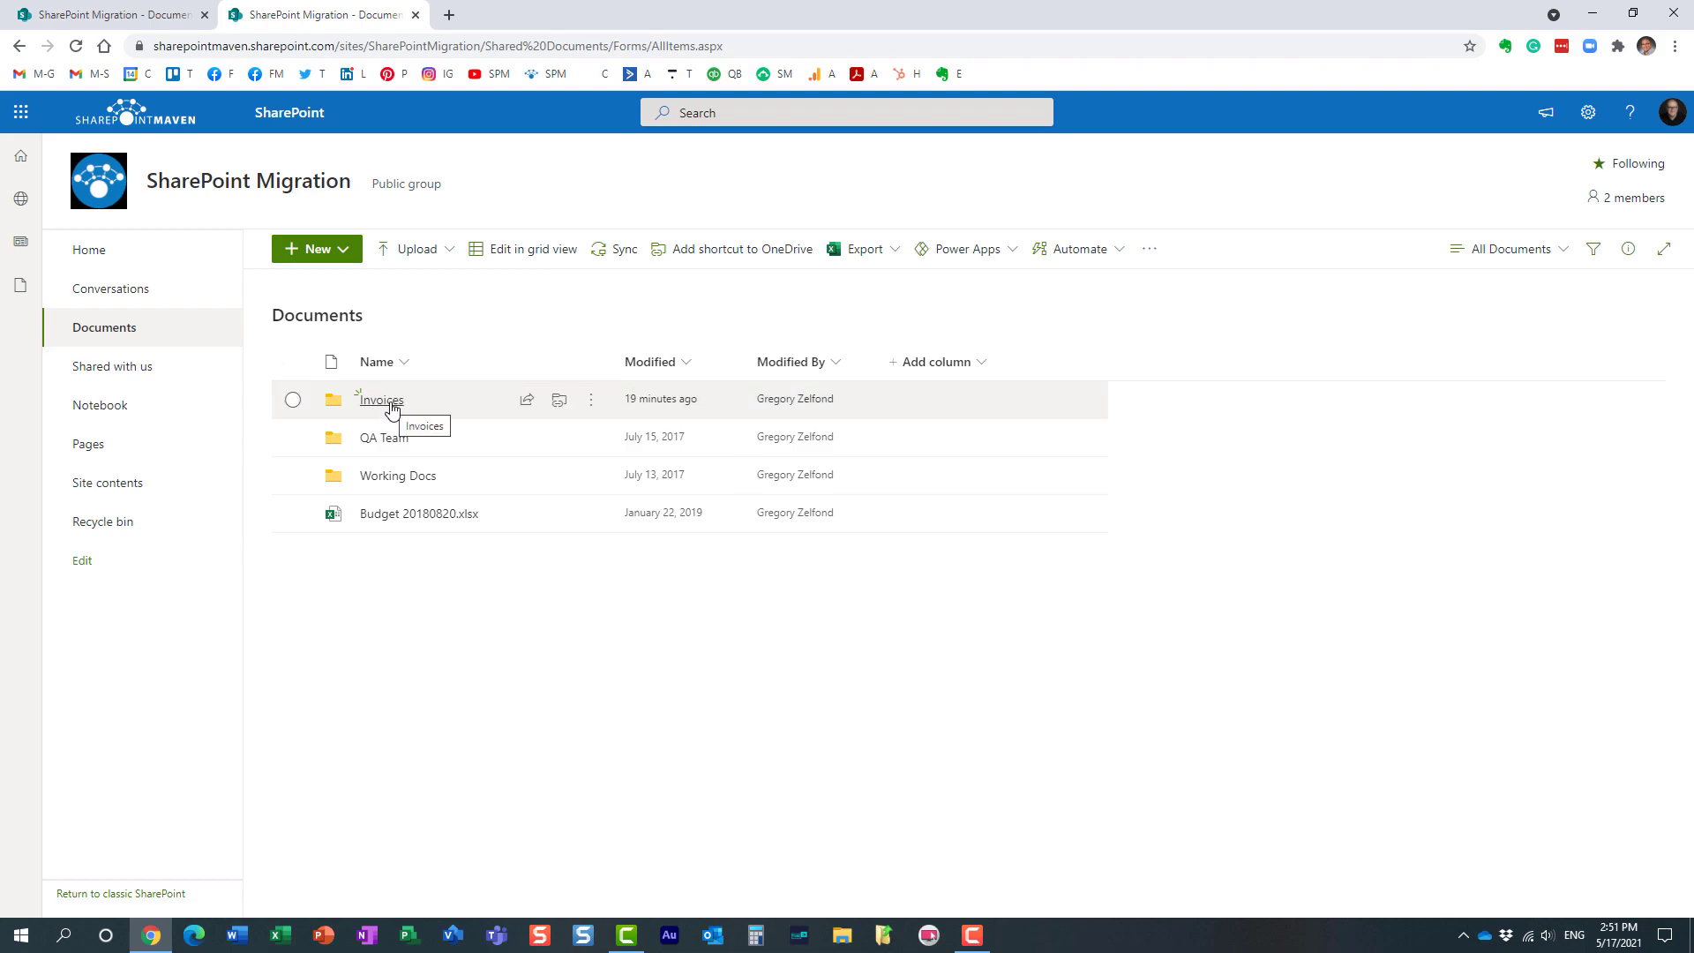
{"action": "left_click", "coordinate": [292, 514]}
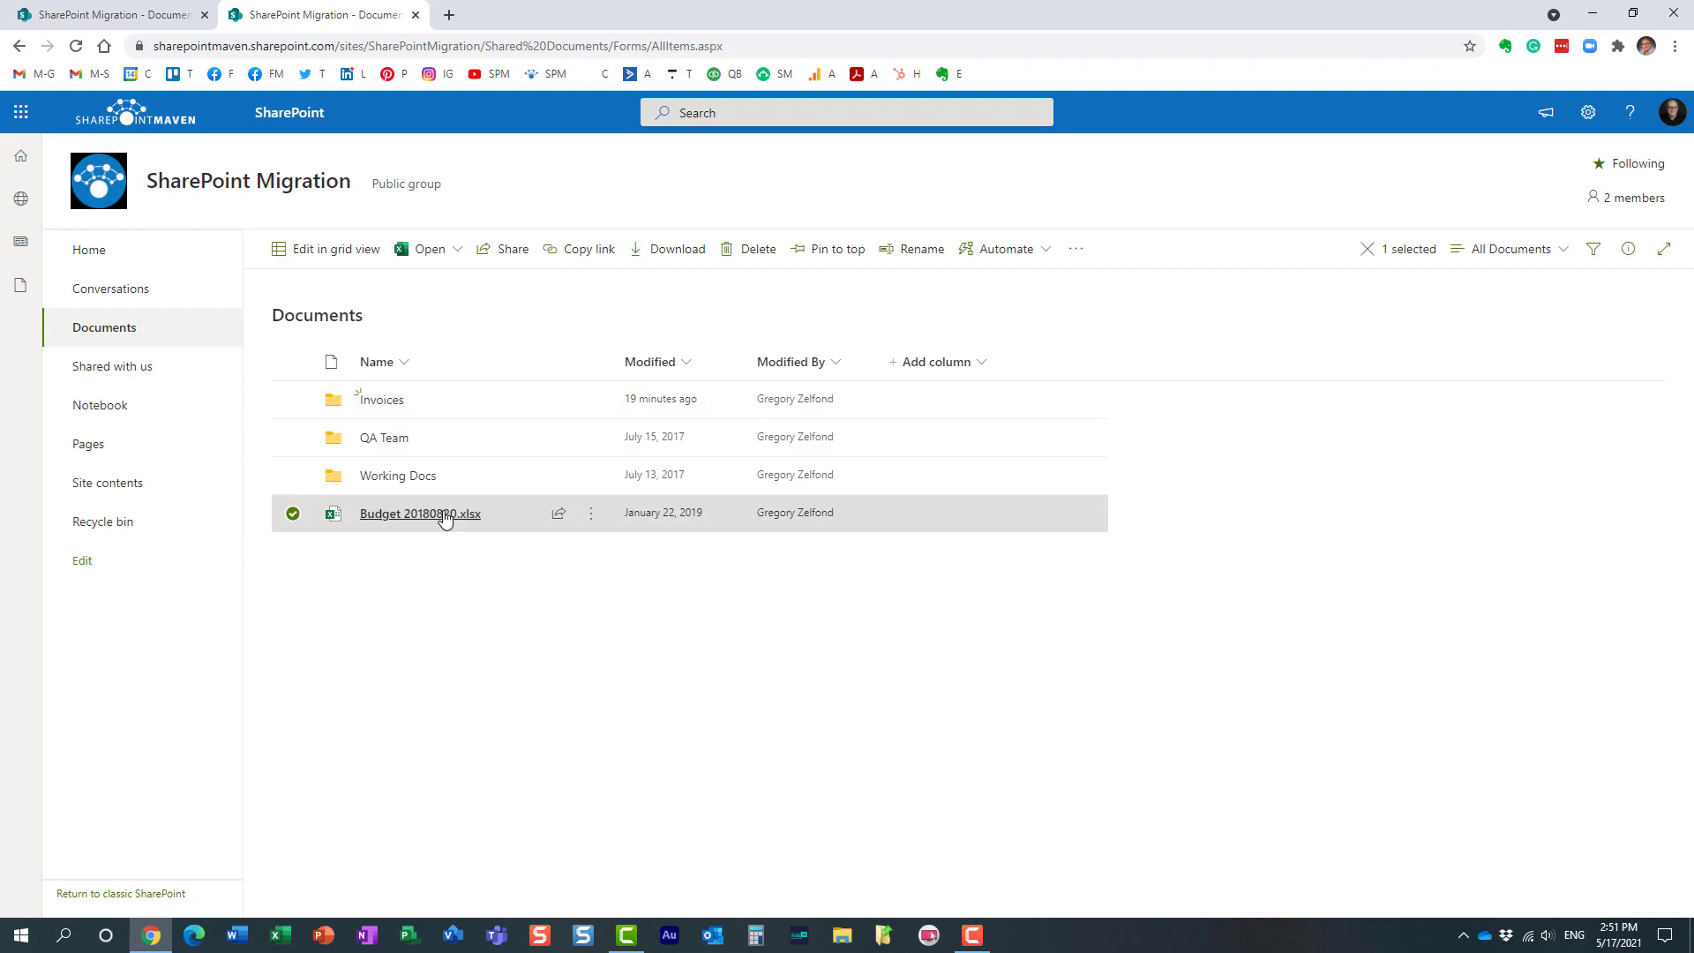
Step: Reach Budget 20180820.xlsx's inherited permissions page via its right-click menu
{"action": "right_click", "coordinate": [444, 514]}
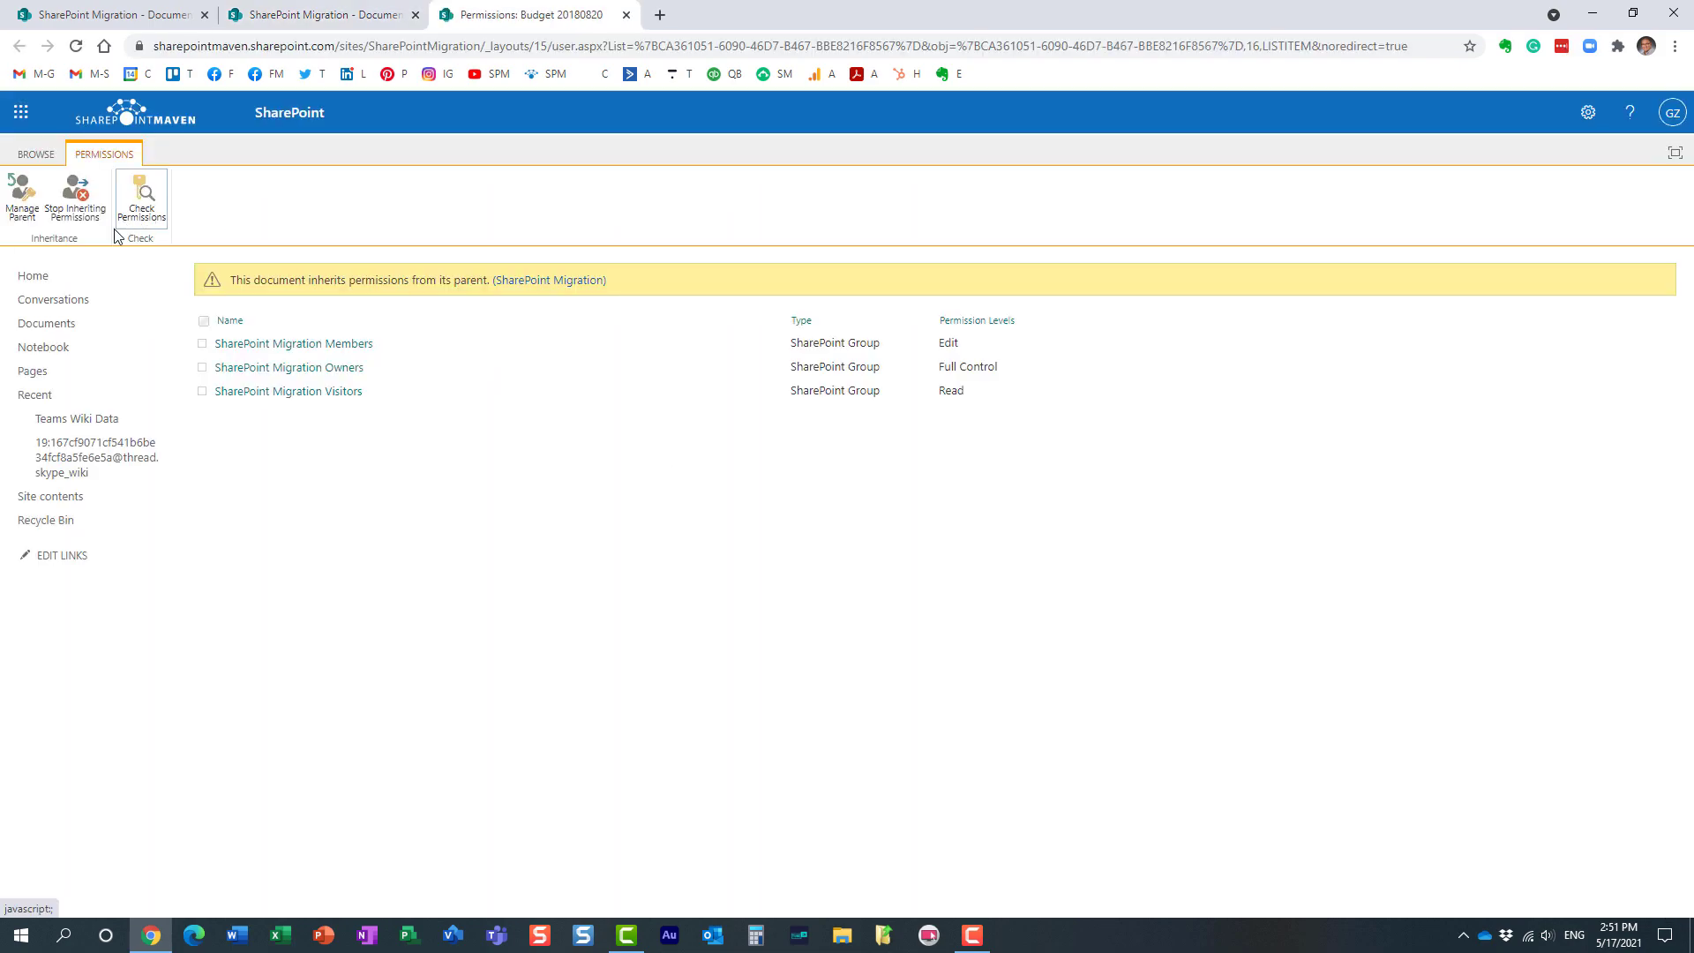
{"action": "mouse_move", "coordinate": [75, 212]}
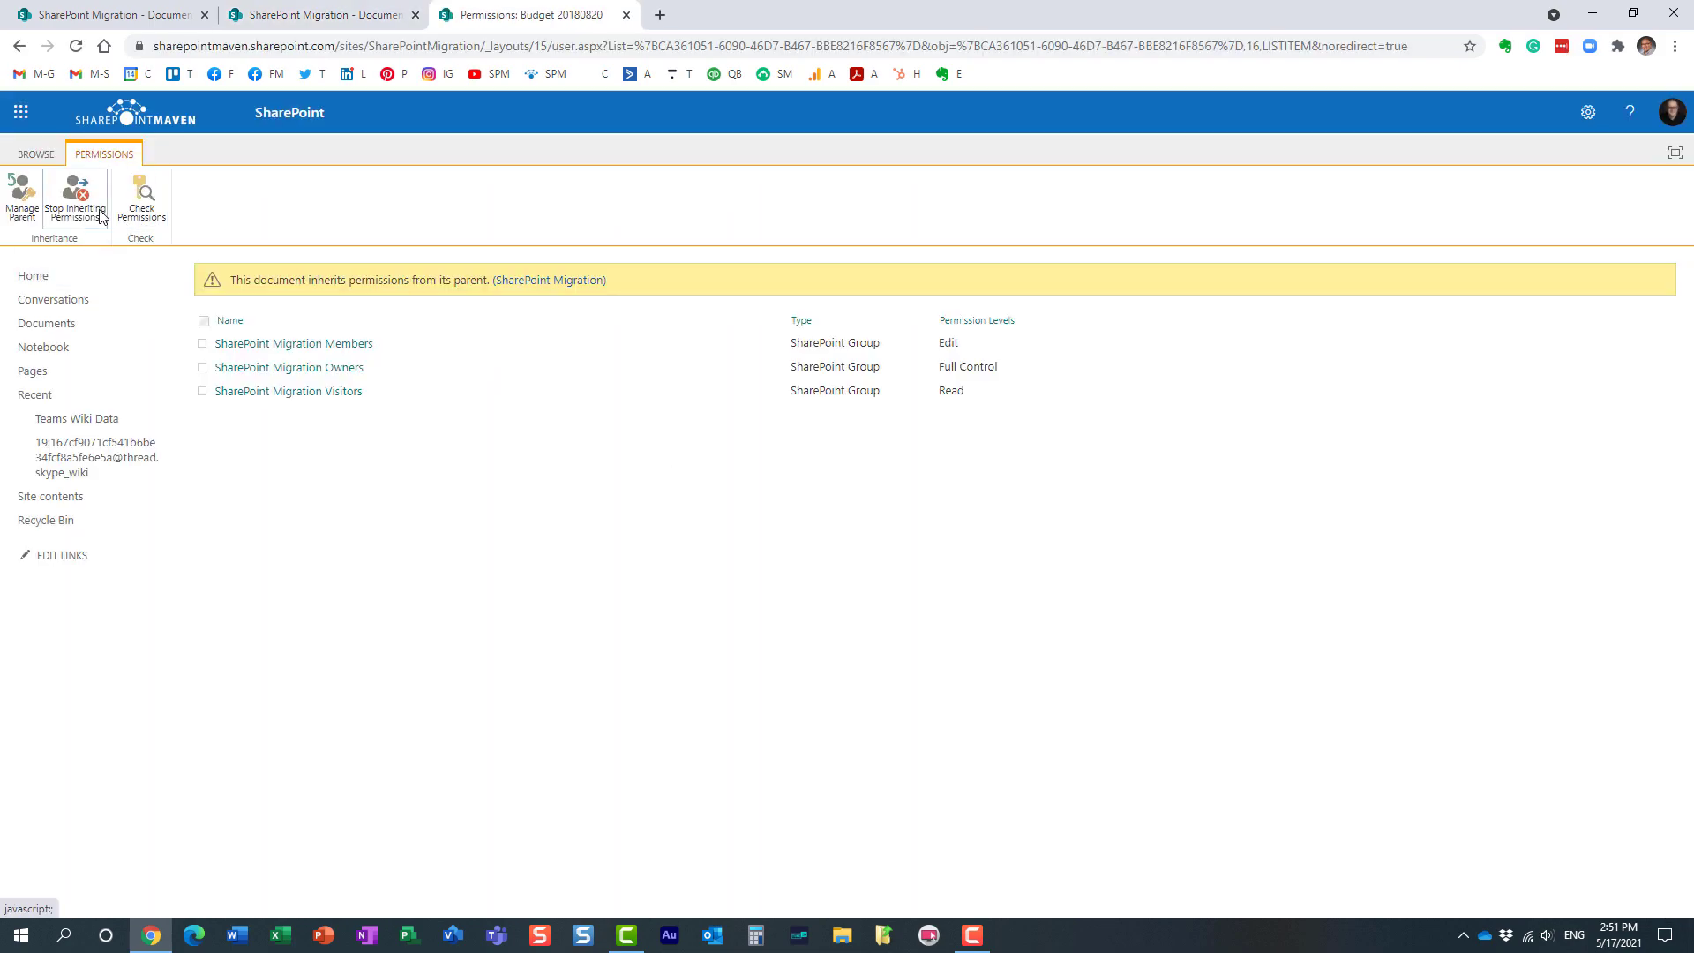